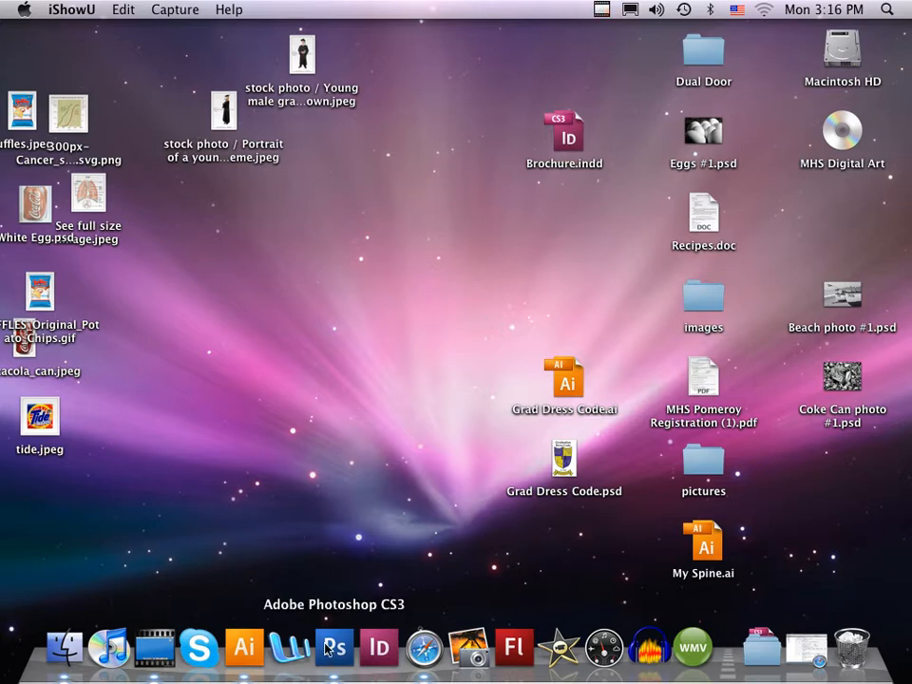
Launch Photoshop and open Eggs #1.psd from the Desktop.
click(334, 647)
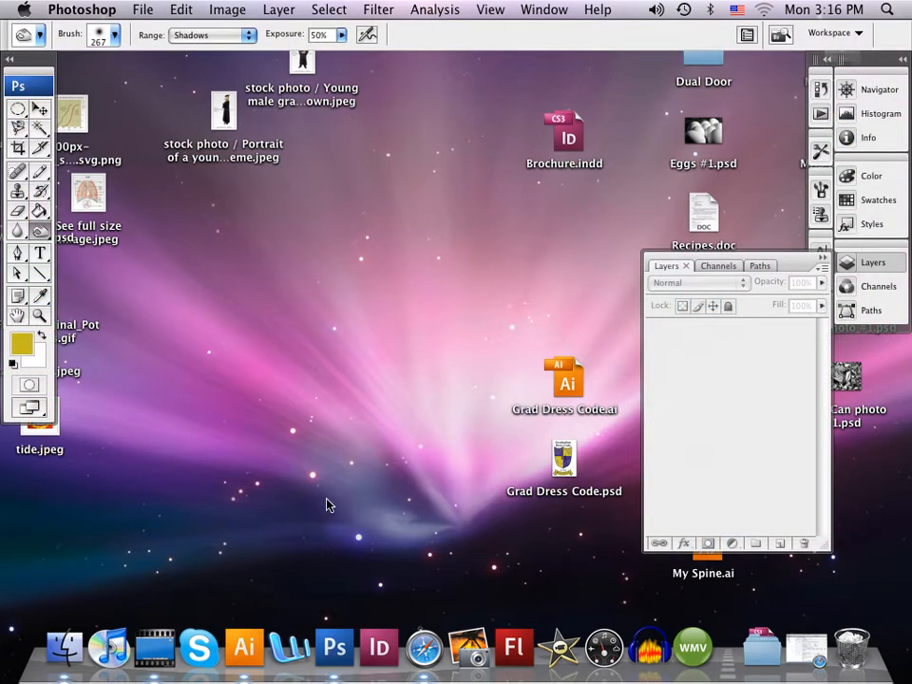
mouse_move(430, 375)
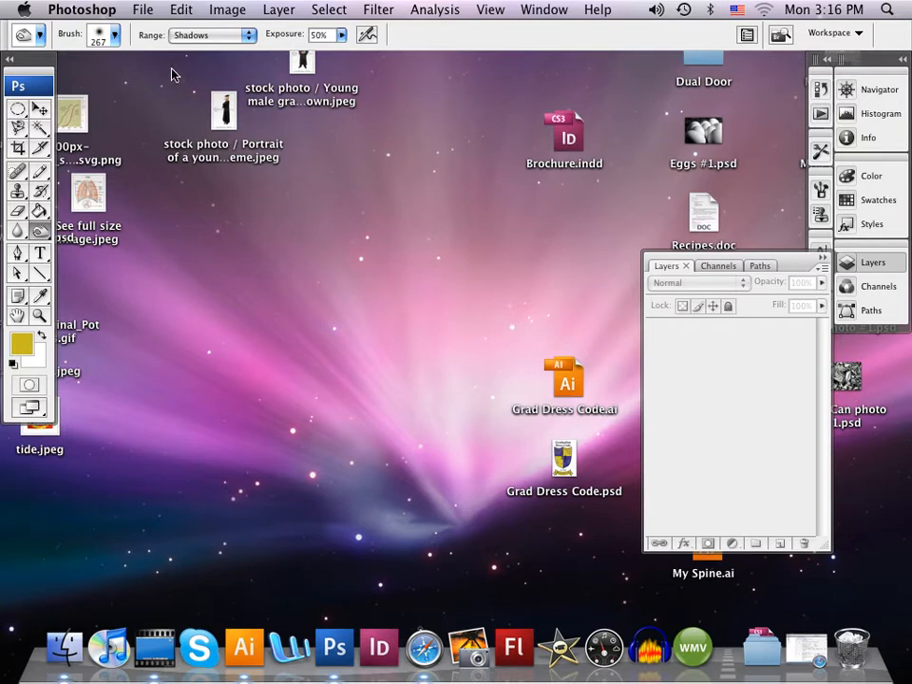
click(143, 9)
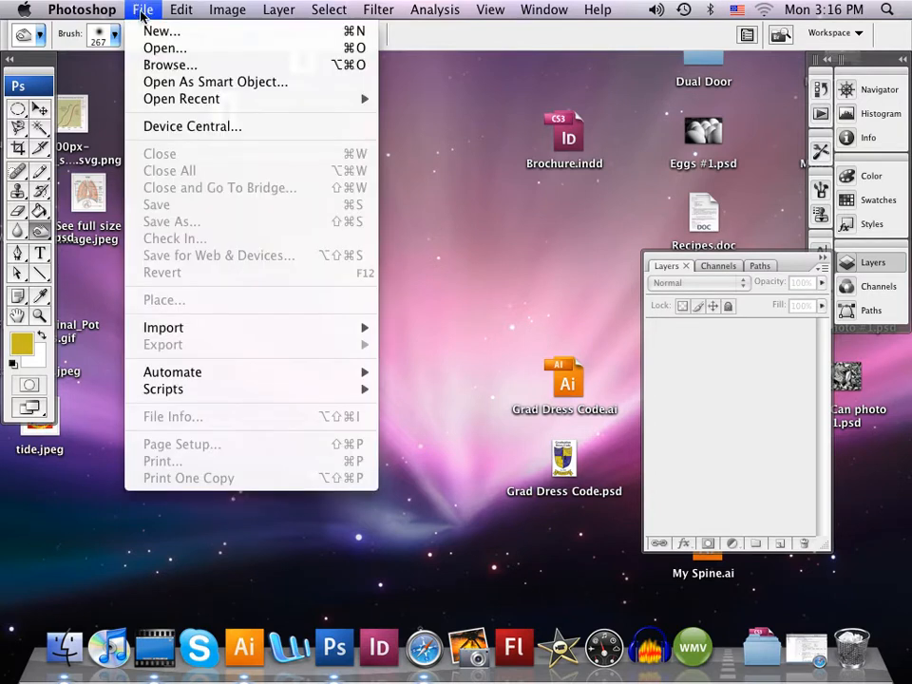
mouse_move(165, 47)
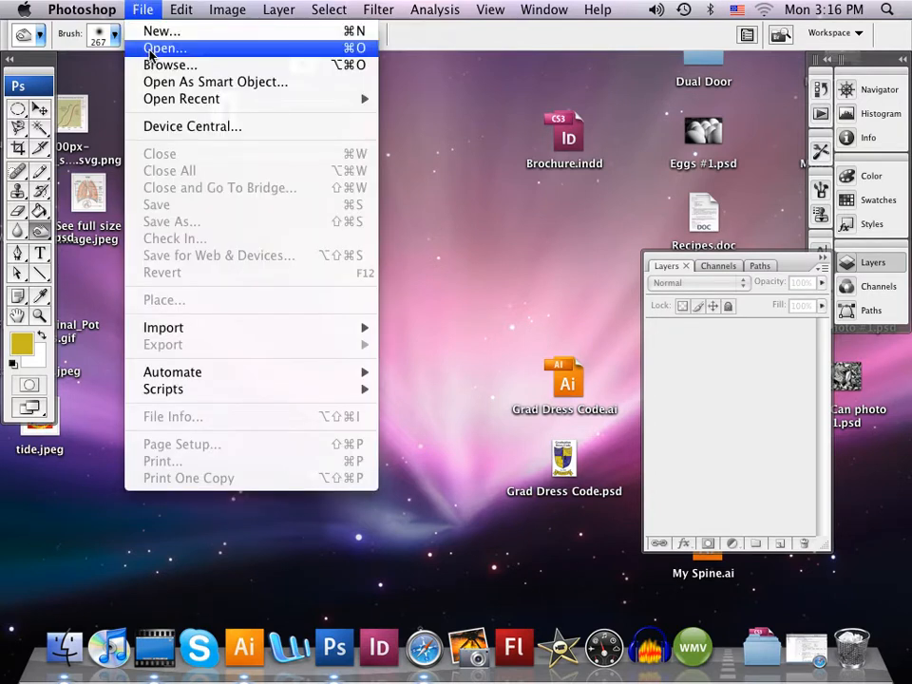
click(166, 49)
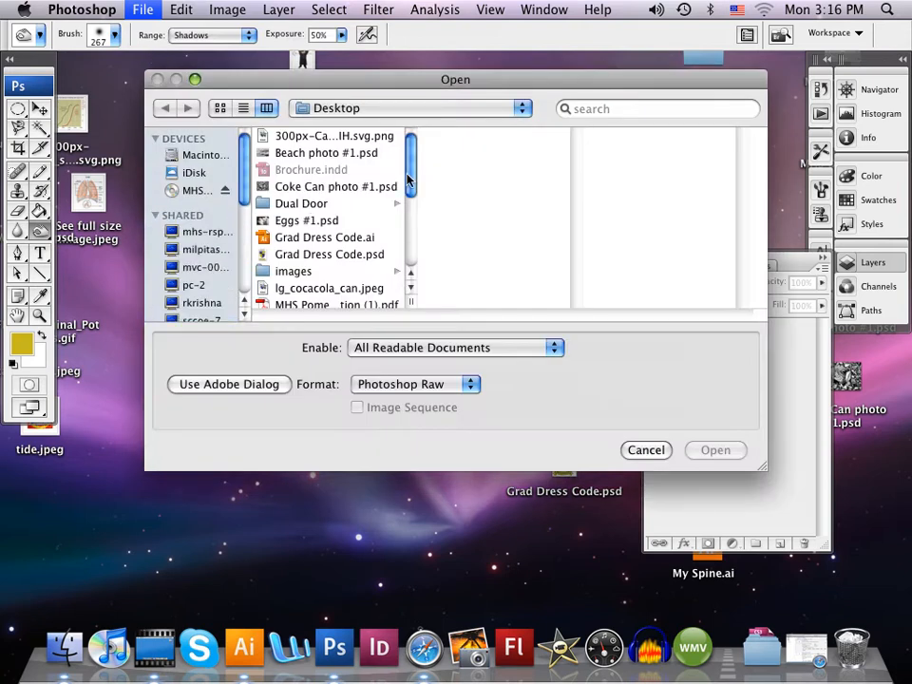
scroll(down, 3)
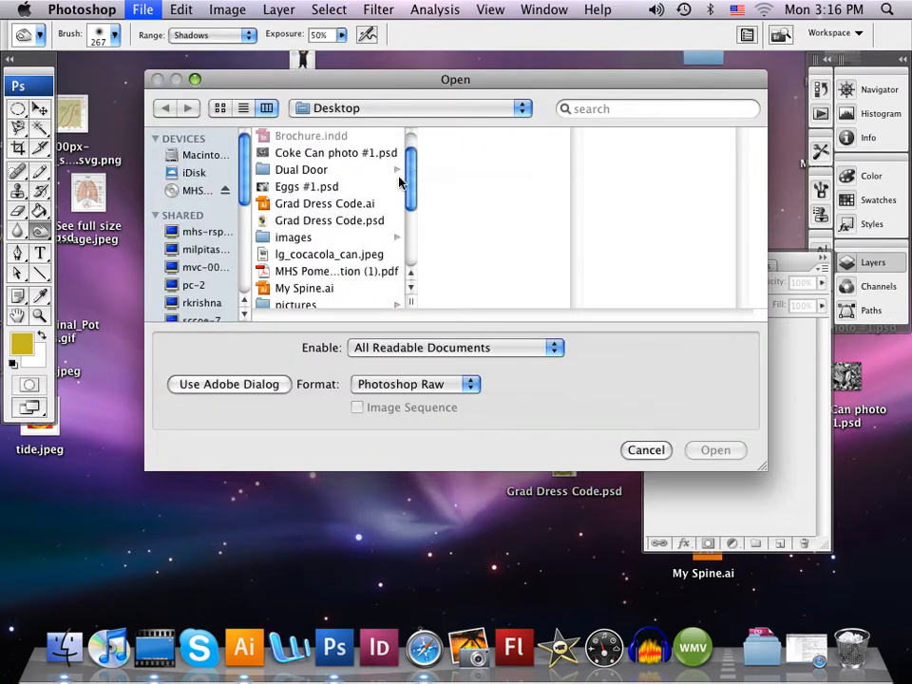
click(306, 187)
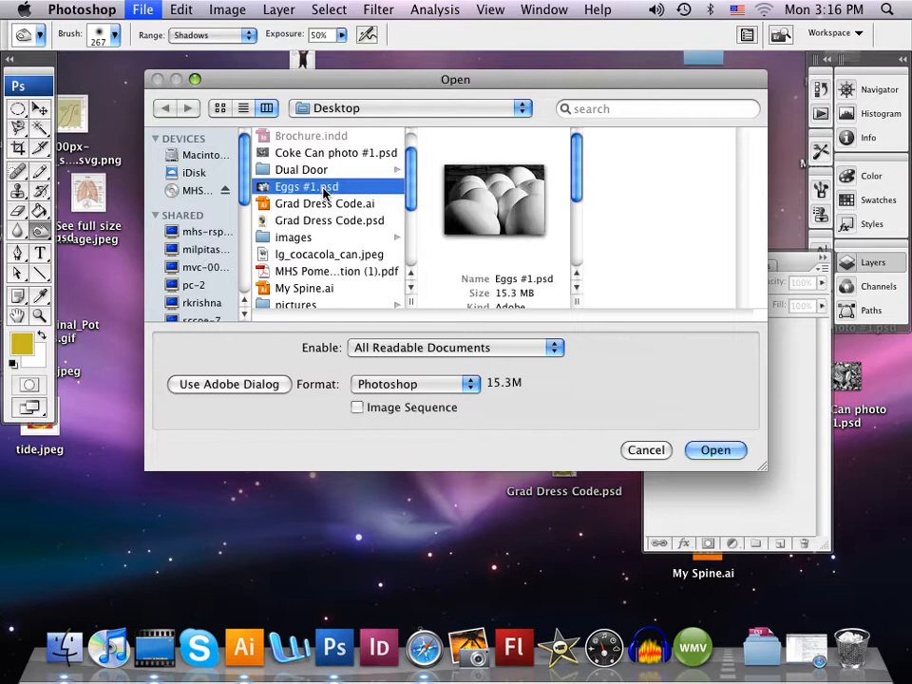
click(715, 449)
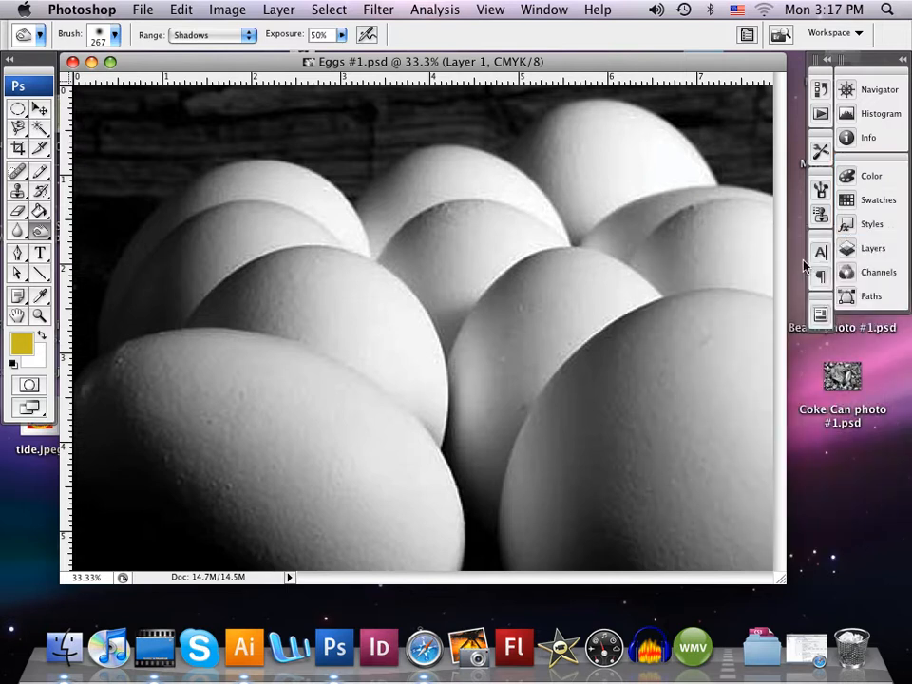
mouse_move(872, 248)
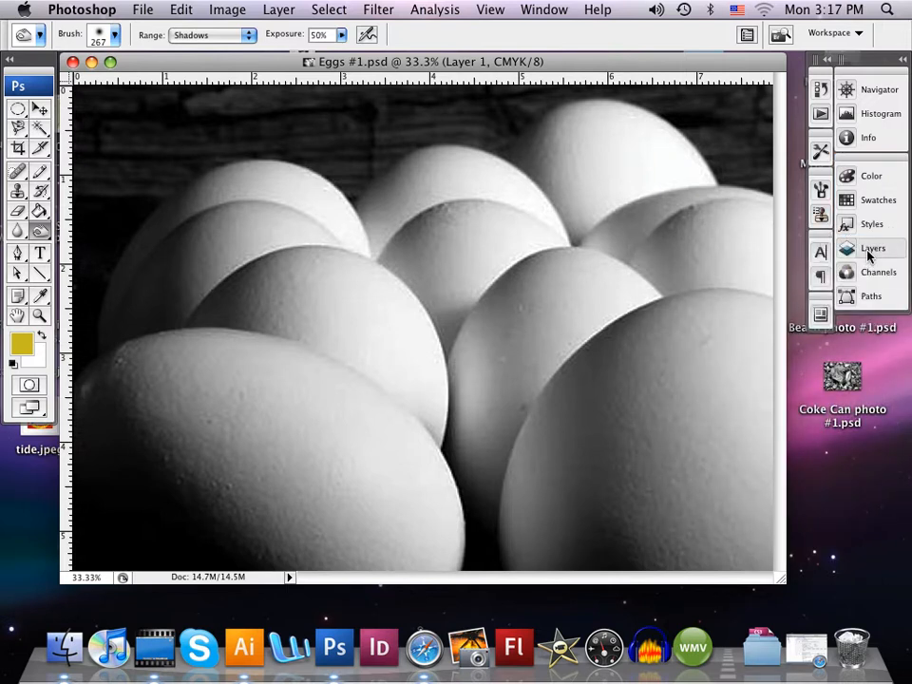
Expand the Layers panel to show Layer 1 above Background, and pick the Move tool.
click(873, 248)
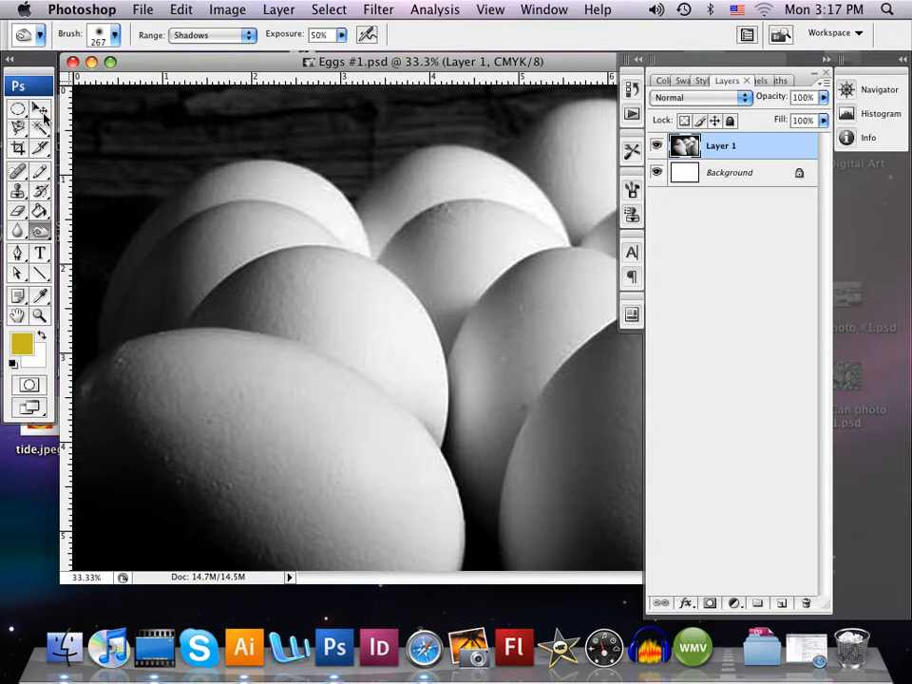
click(25, 106)
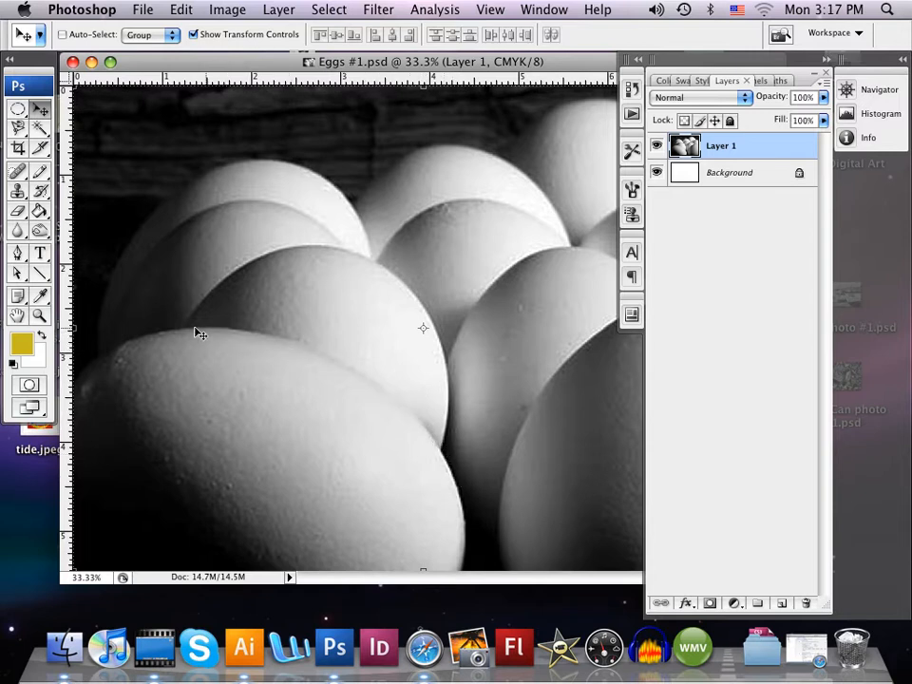
mouse_move(388, 585)
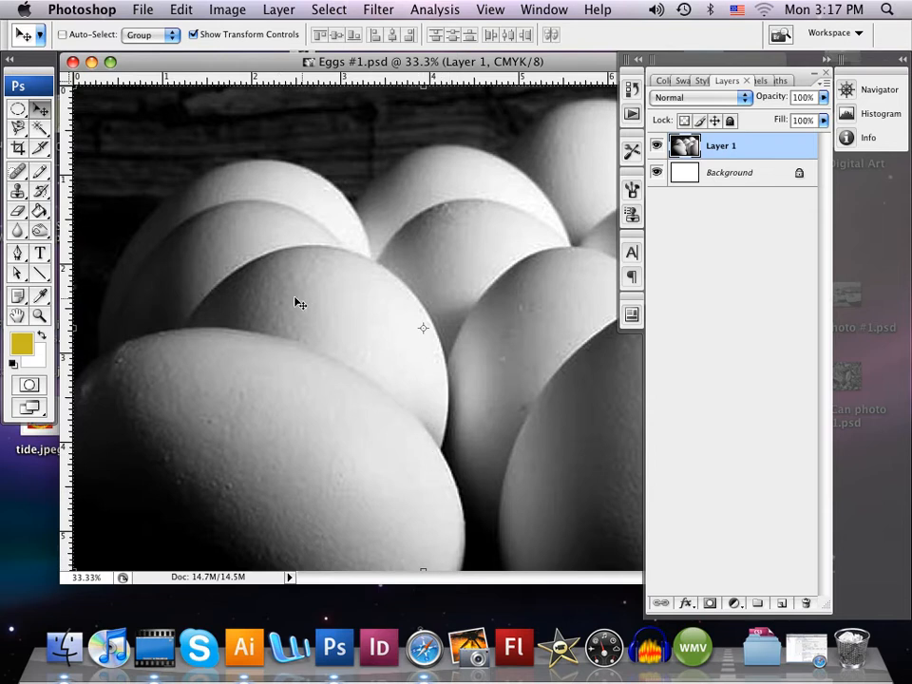
Open the lasso flyout to choose the Magnetic Lasso Tool.
click(17, 133)
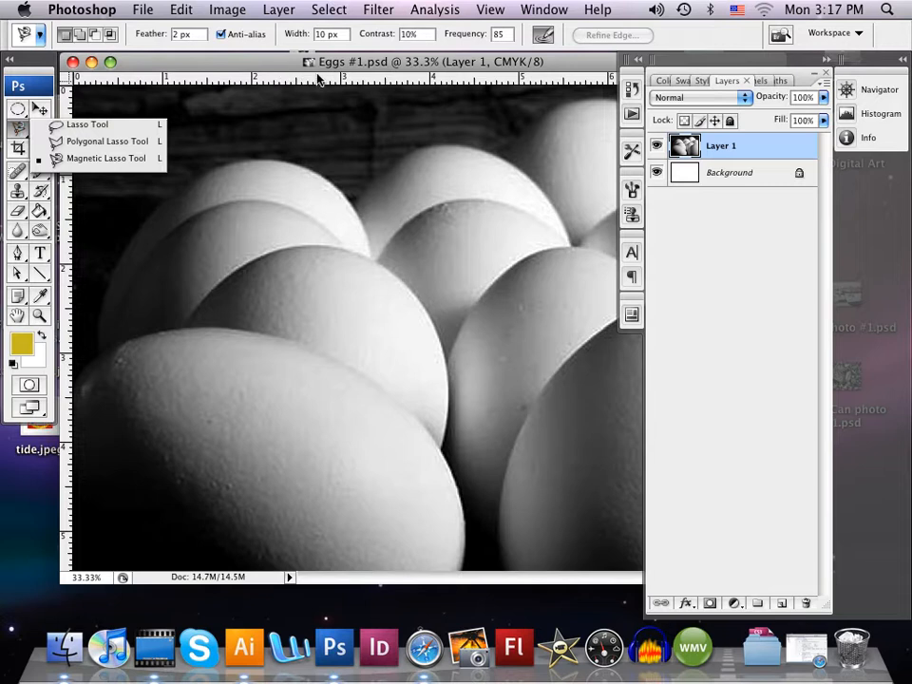
mouse_move(453, 179)
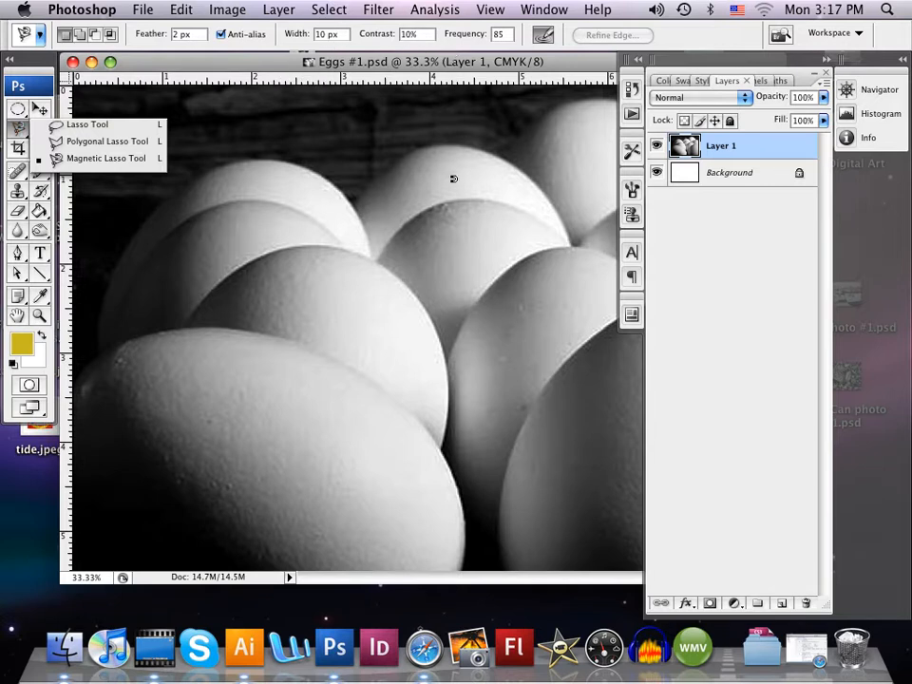
mouse_move(452, 416)
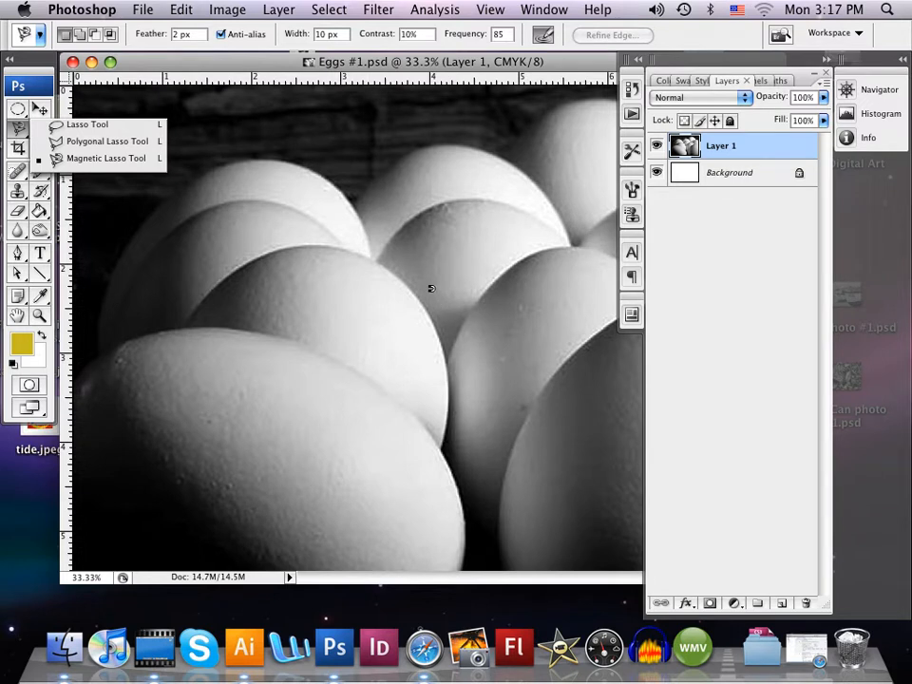
mouse_move(307, 236)
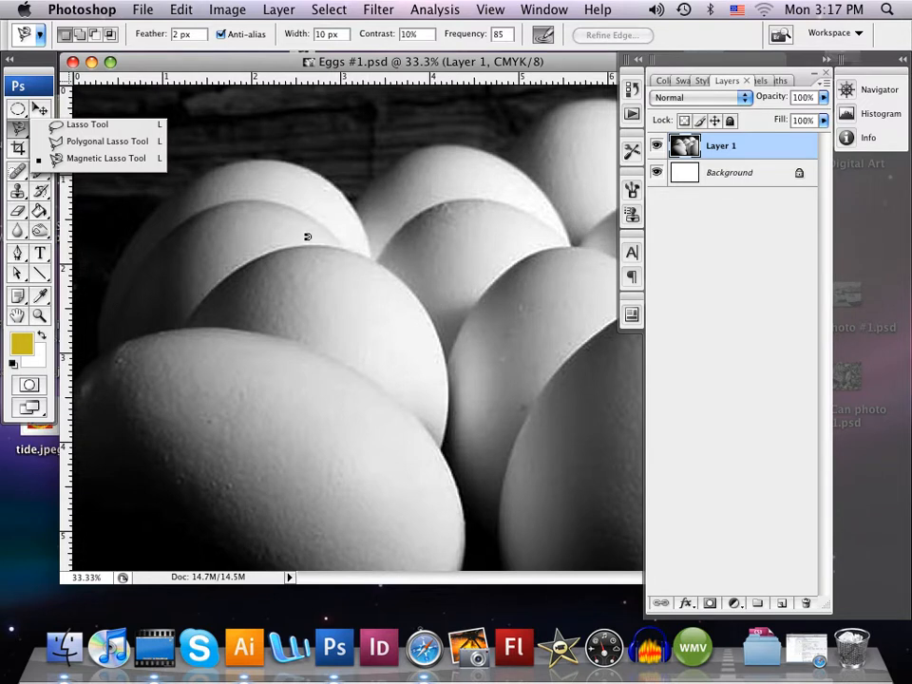
mouse_move(238, 262)
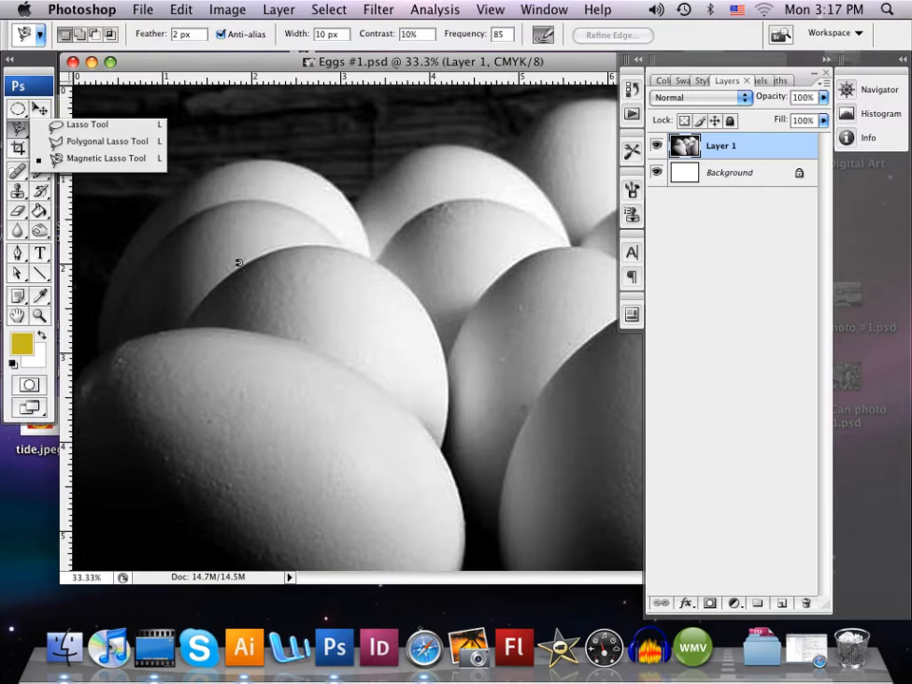
mouse_move(196, 304)
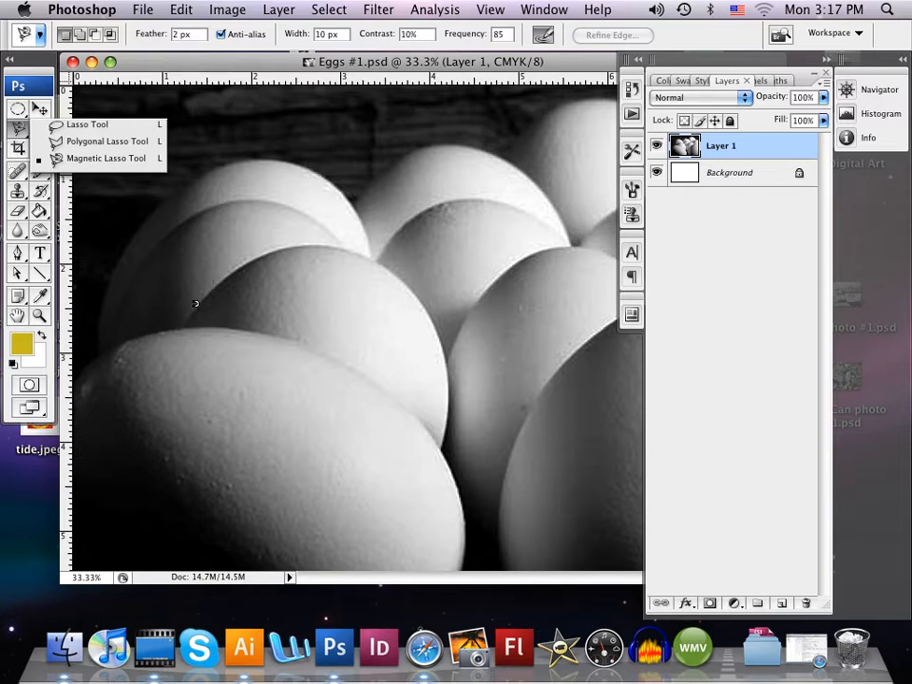
mouse_move(300, 411)
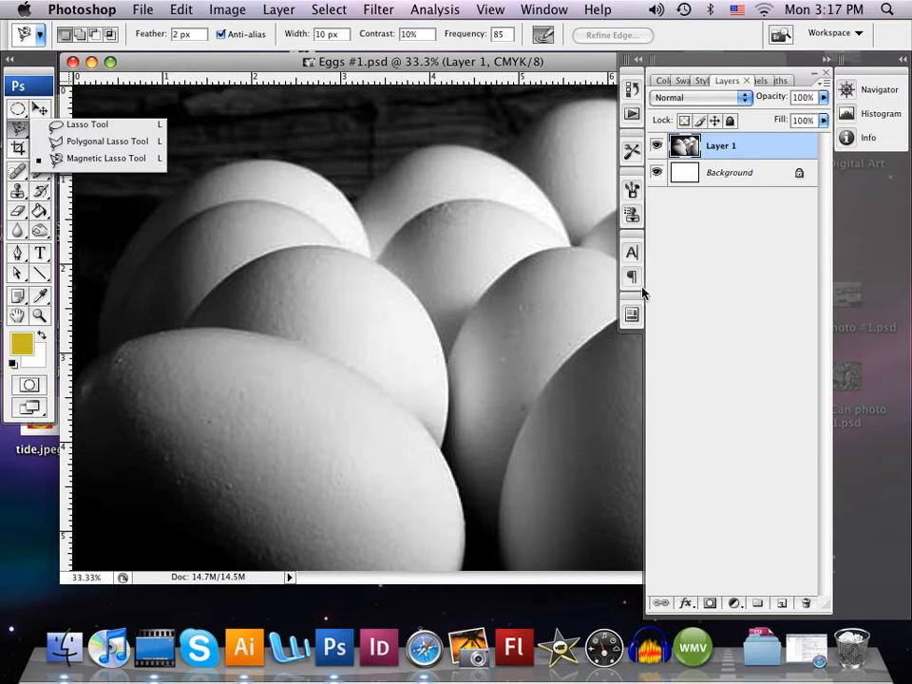
mouse_move(732, 316)
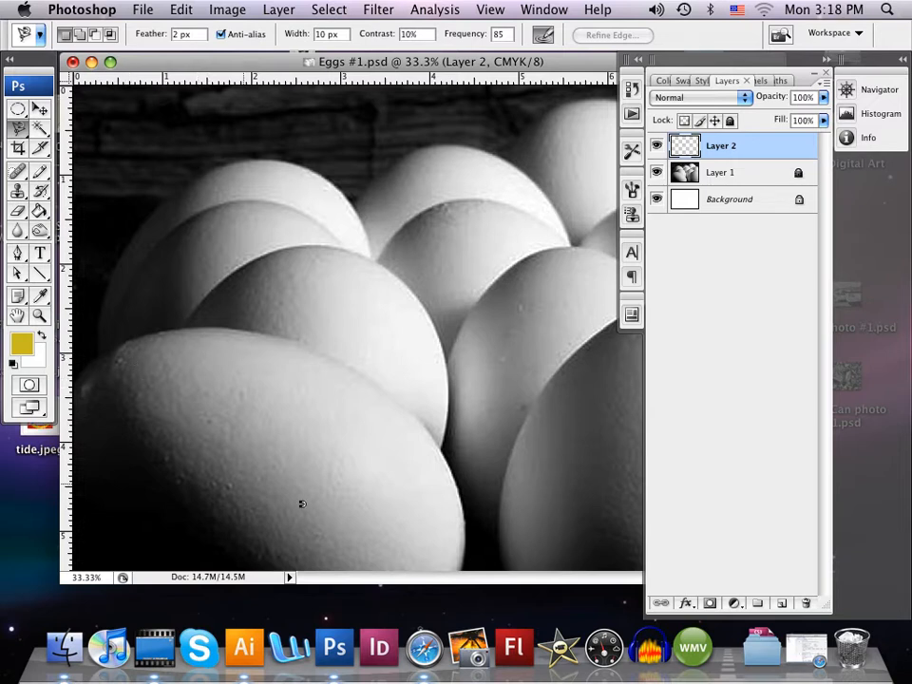
mouse_move(466, 559)
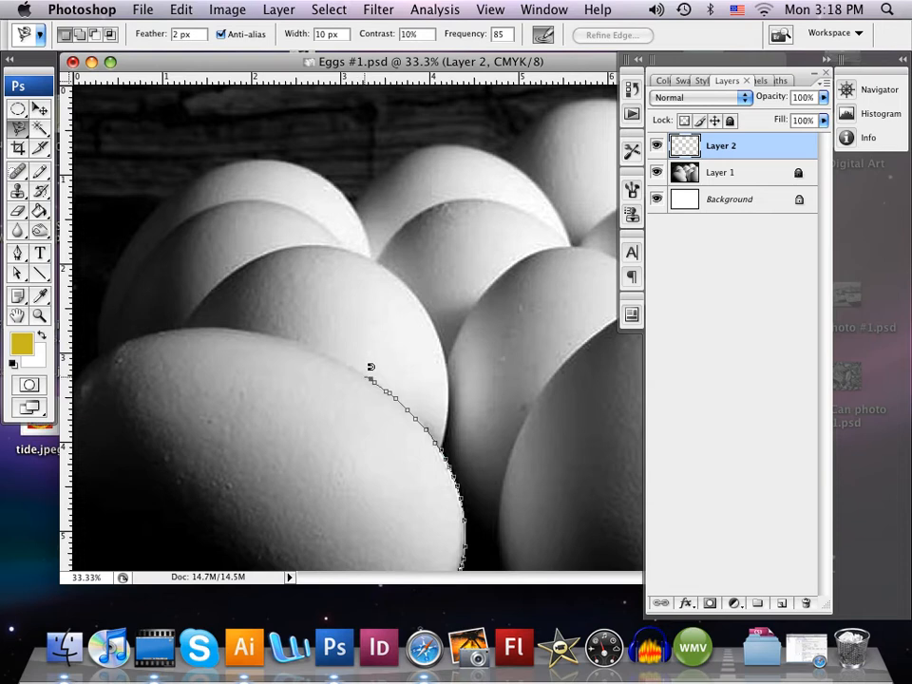
mouse_move(358, 358)
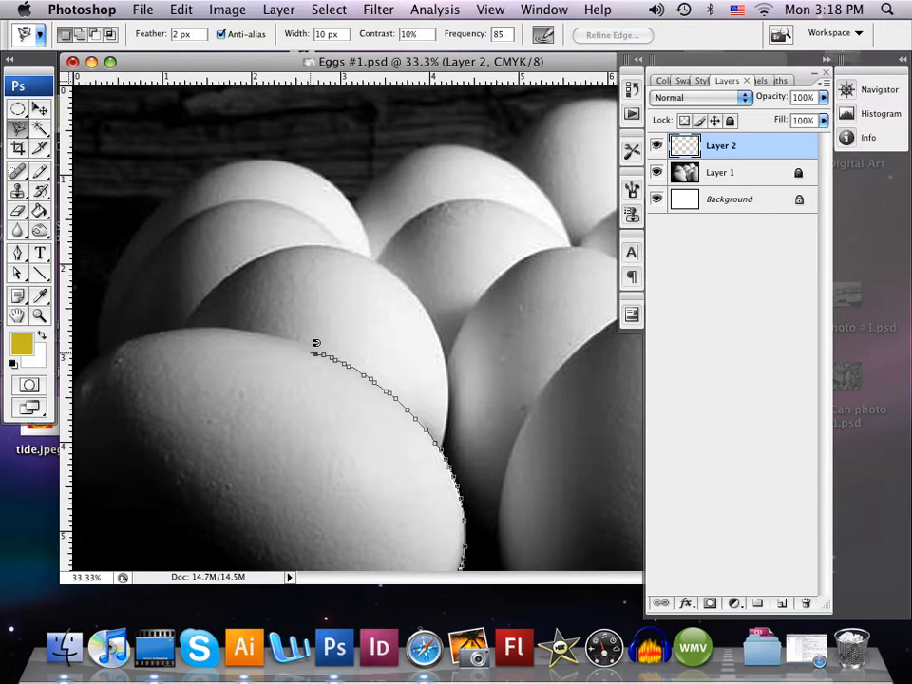
mouse_move(330, 344)
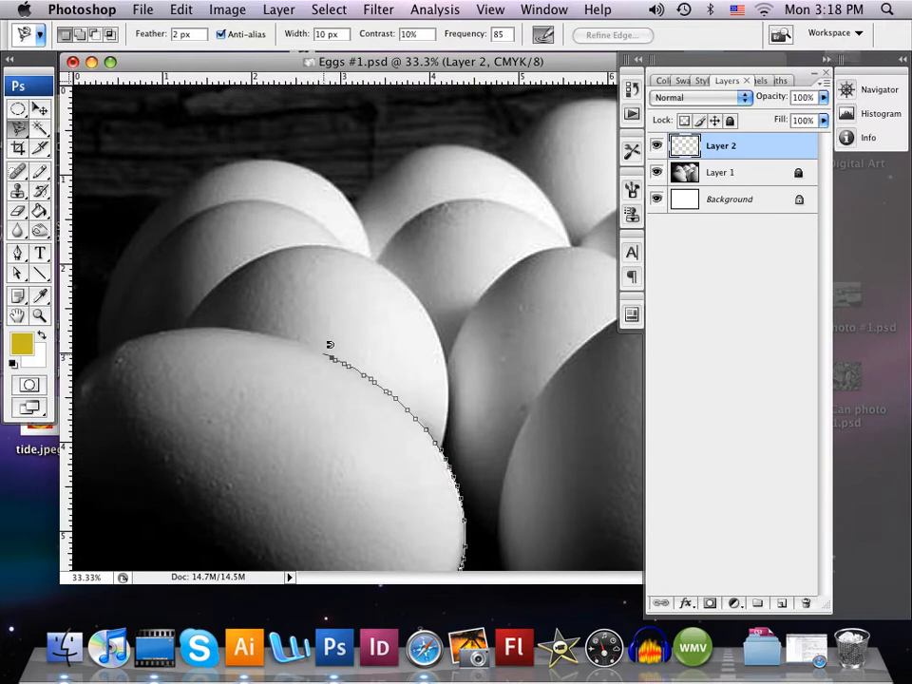
mouse_move(325, 339)
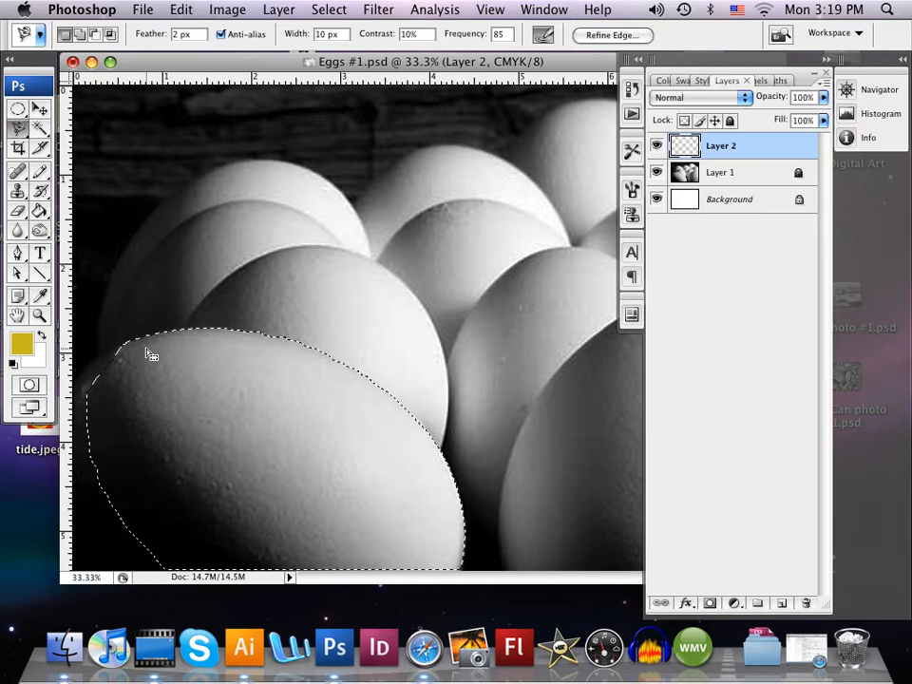
Fill the lower-left egg with blue on Layer 2 and set its opacity to 45%.
click(14, 349)
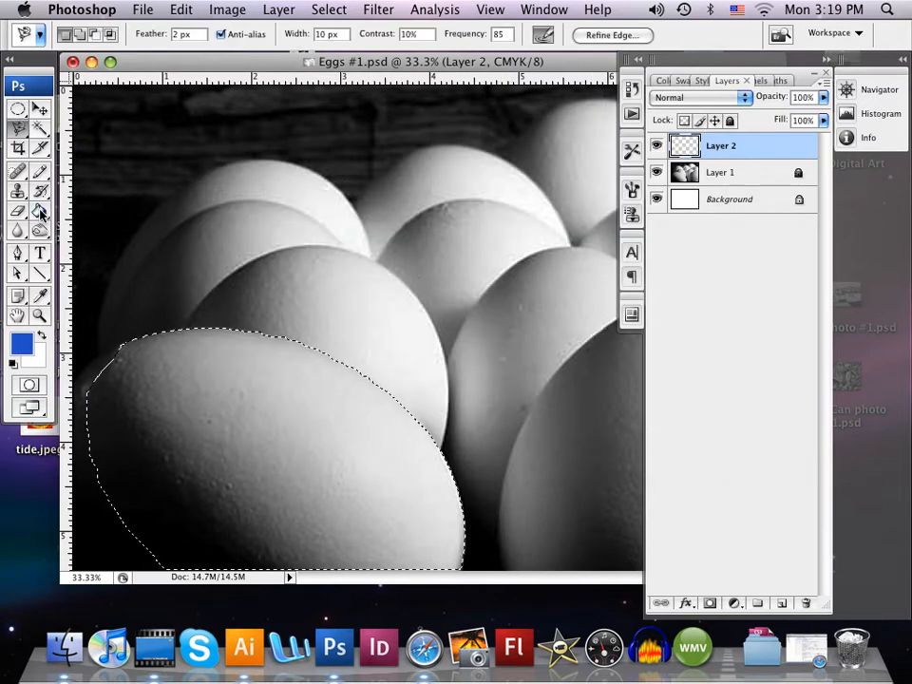
click(390, 412)
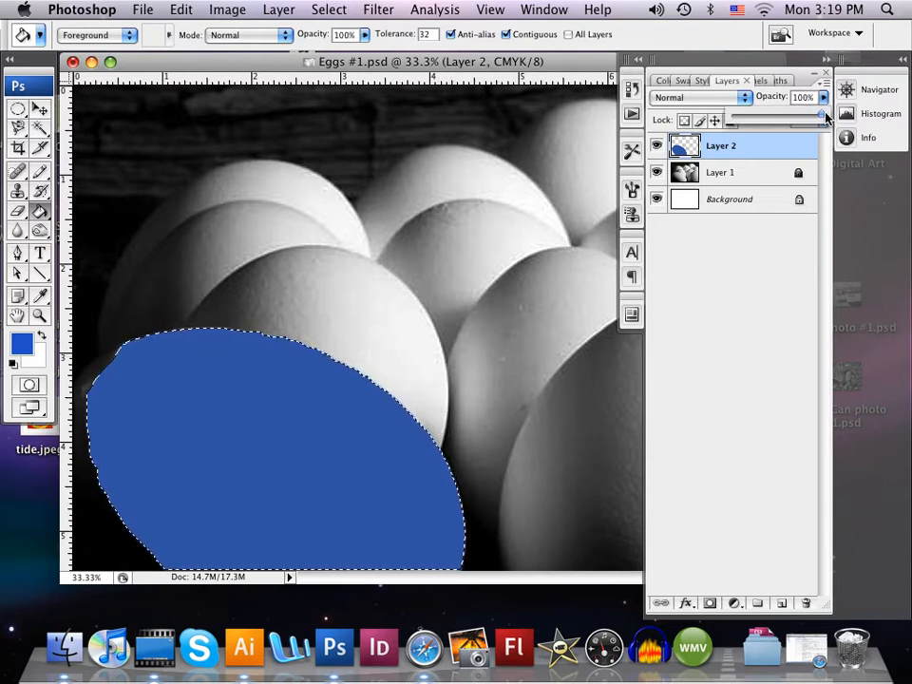
drag(820, 113, 784, 113)
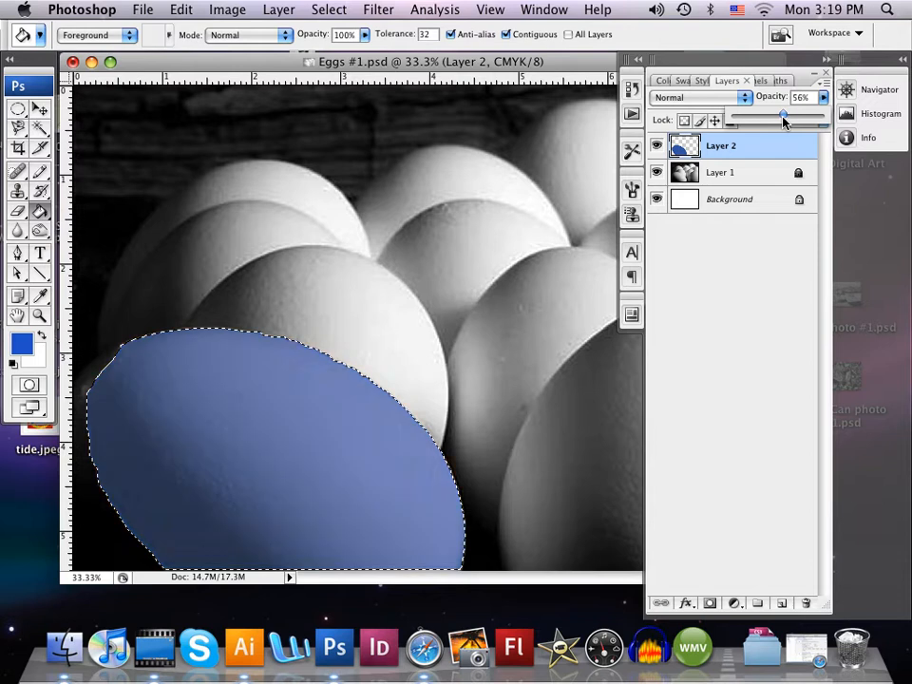
drag(784, 115, 768, 115)
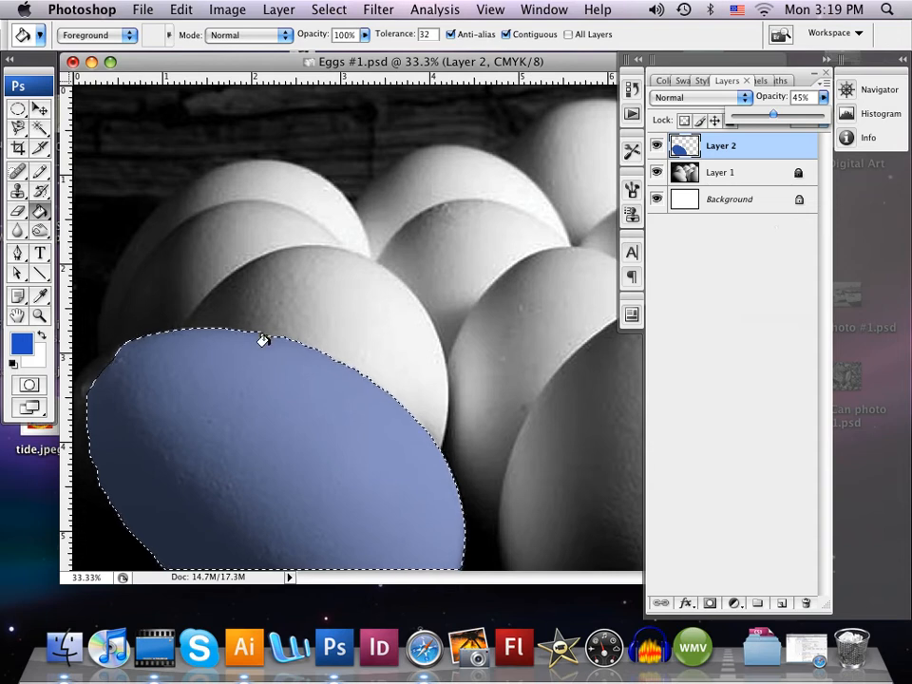
Switch back to the Magnetic Lasso Tool to trace the egg behind the blue one.
click(17, 108)
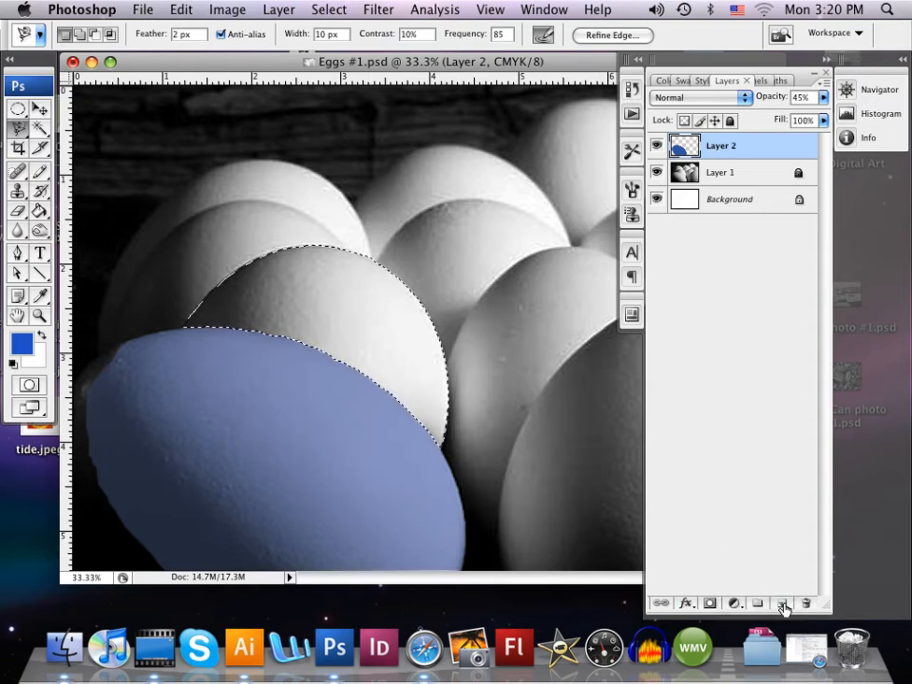
Fill the second egg with green on a new Layer 3.
click(783, 603)
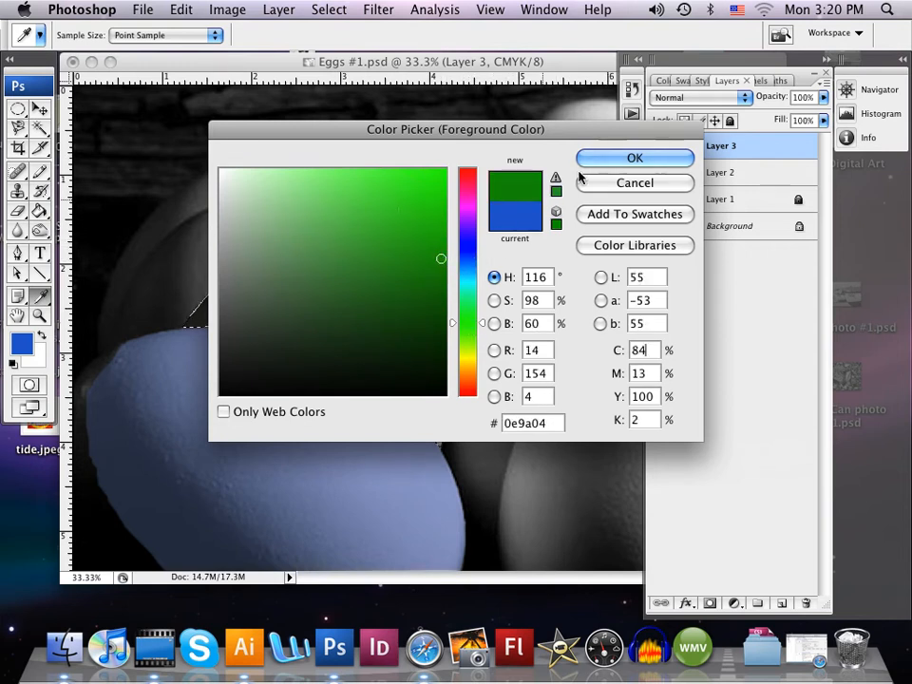
click(635, 158)
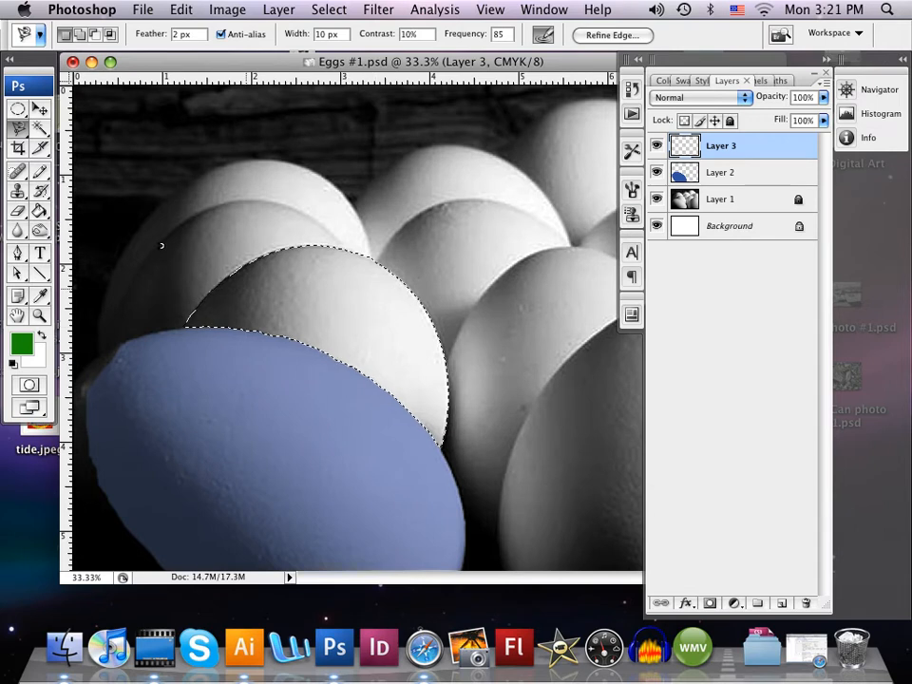
click(305, 297)
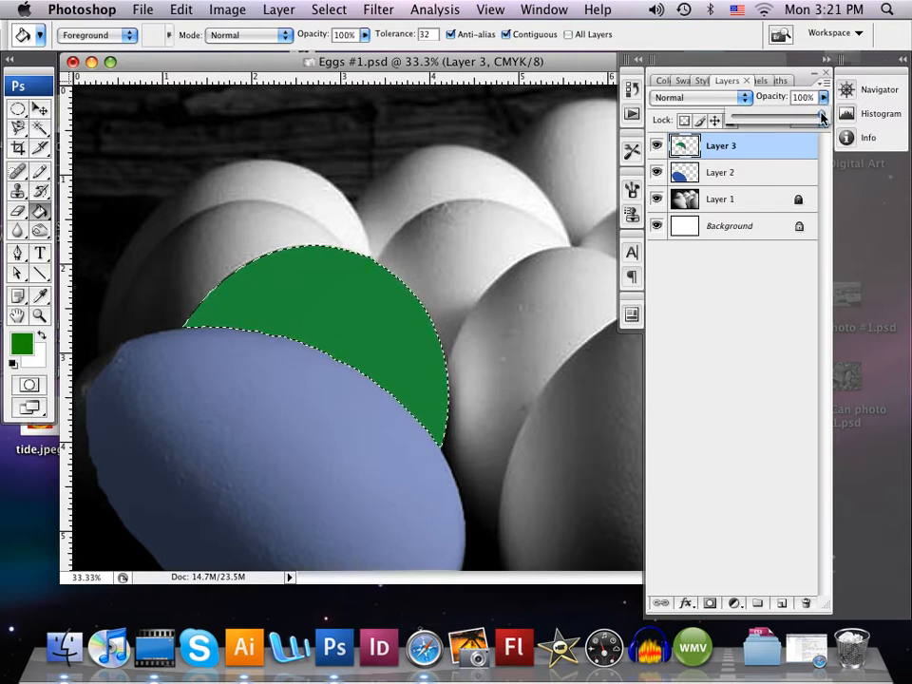
Lower Layer 3's green opacity to about 31% and select the blue Layer 2.
drag(824, 112, 777, 112)
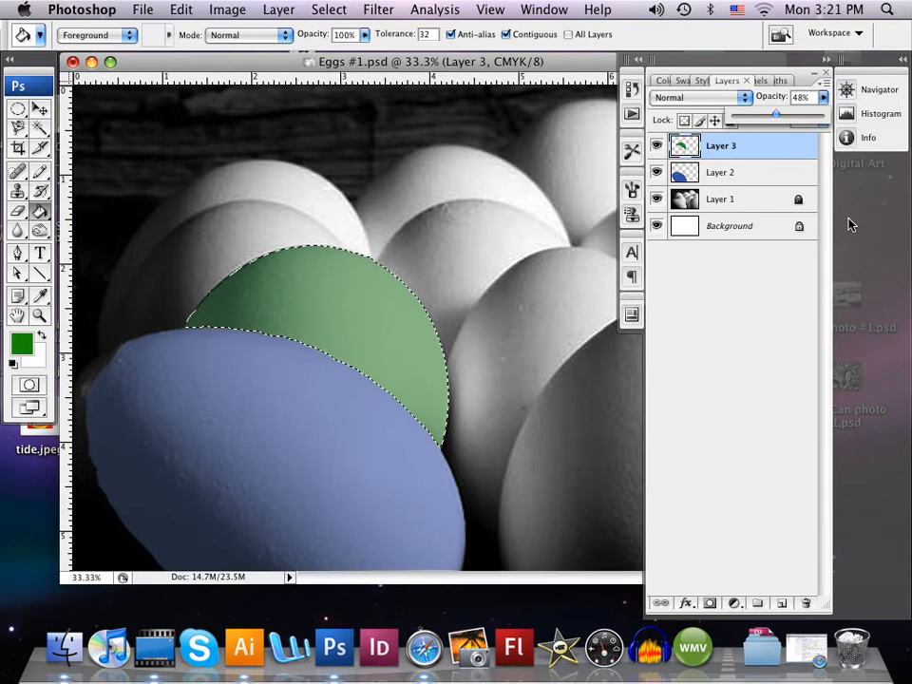
drag(778, 112, 761, 112)
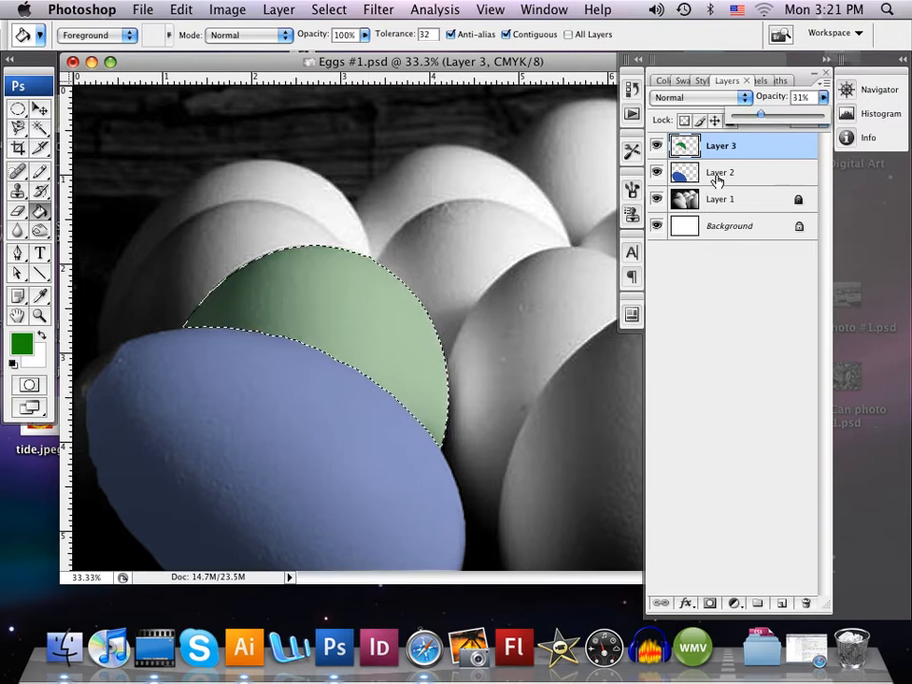
click(721, 172)
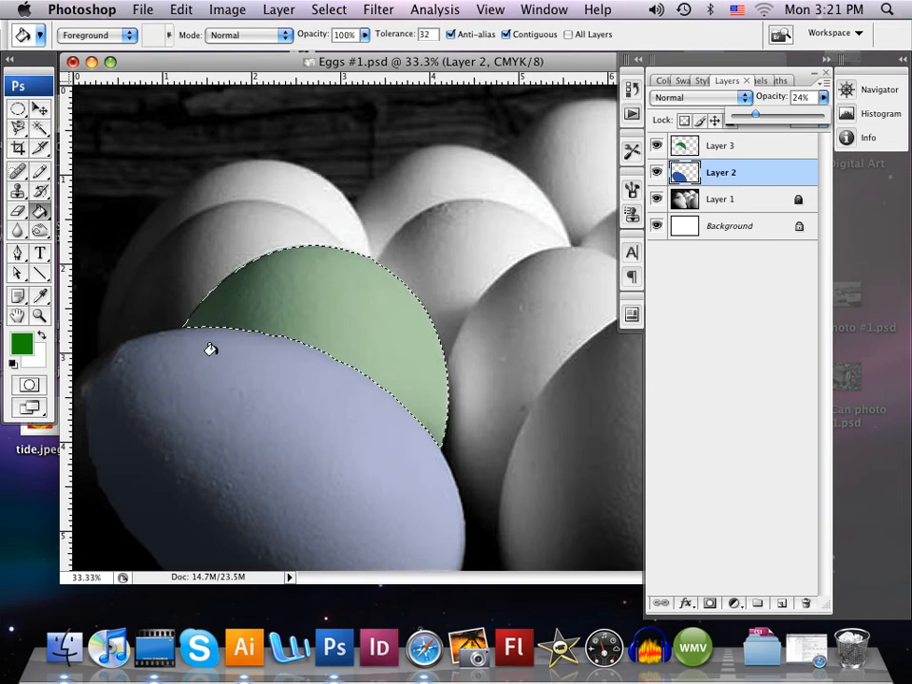
mouse_move(323, 440)
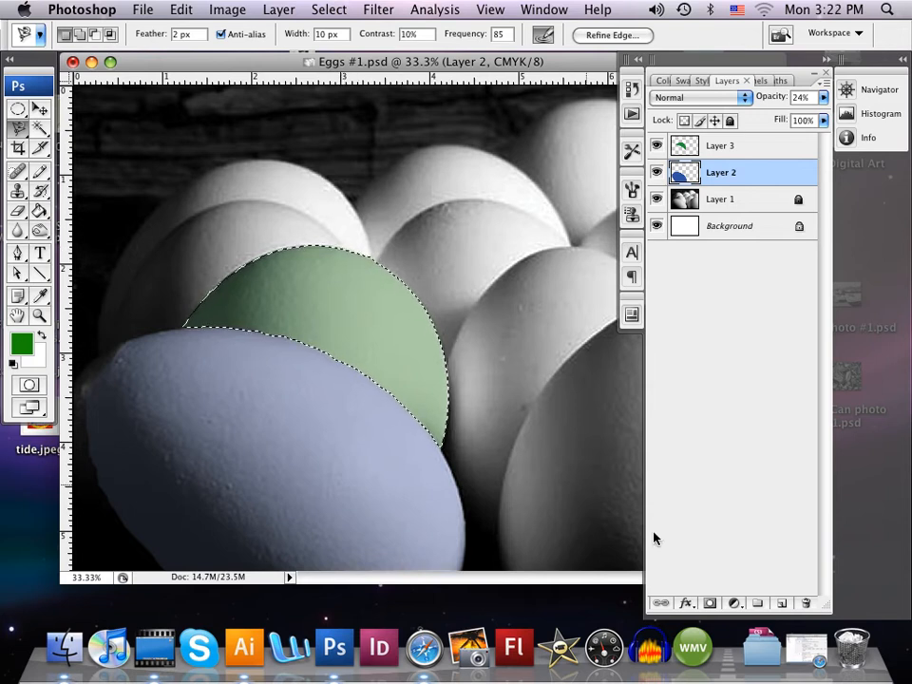
Add an empty Layer 4 above Layer 2 for the egg behind the green one.
click(782, 604)
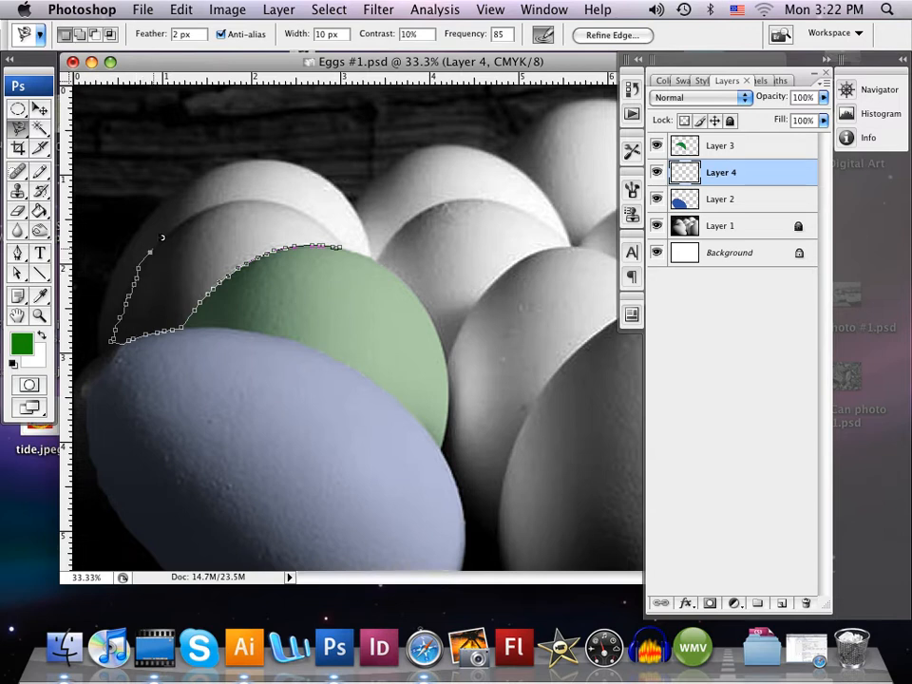
mouse_move(201, 205)
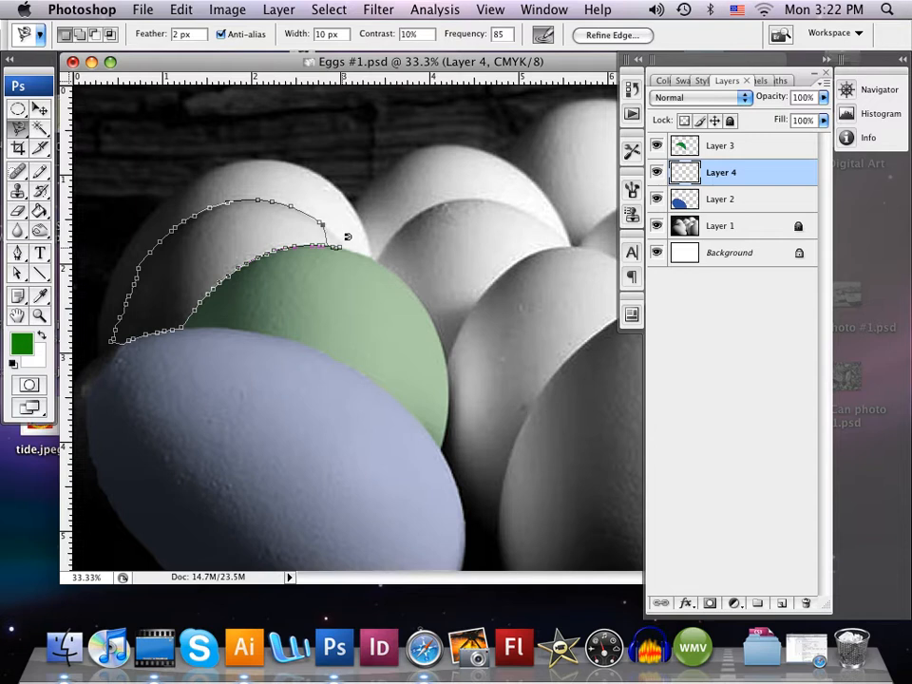
mouse_move(345, 234)
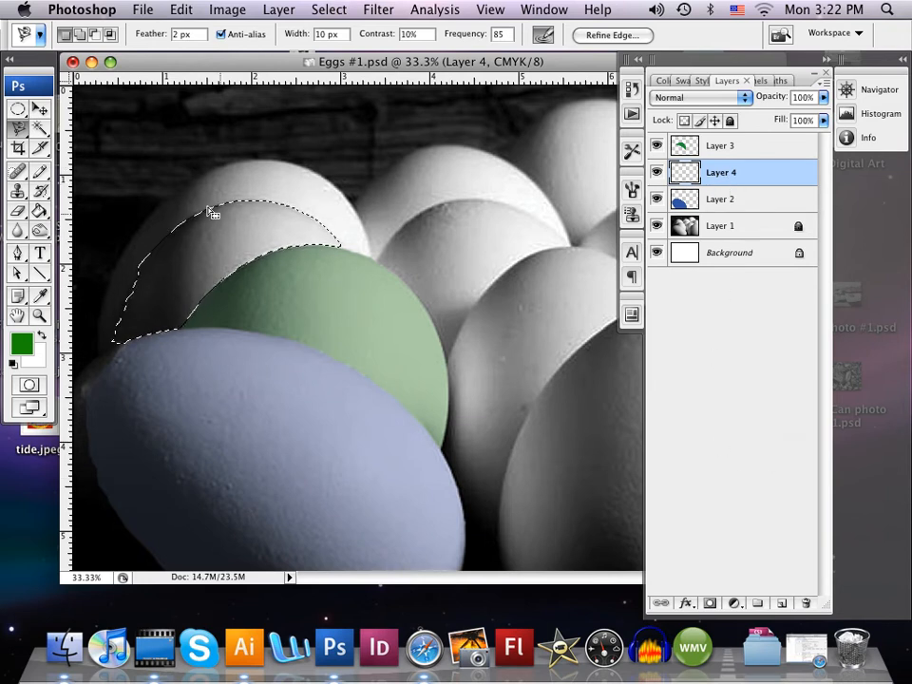
Choose a bright, lighter orange as the foreground colour in the Color Picker.
click(21, 350)
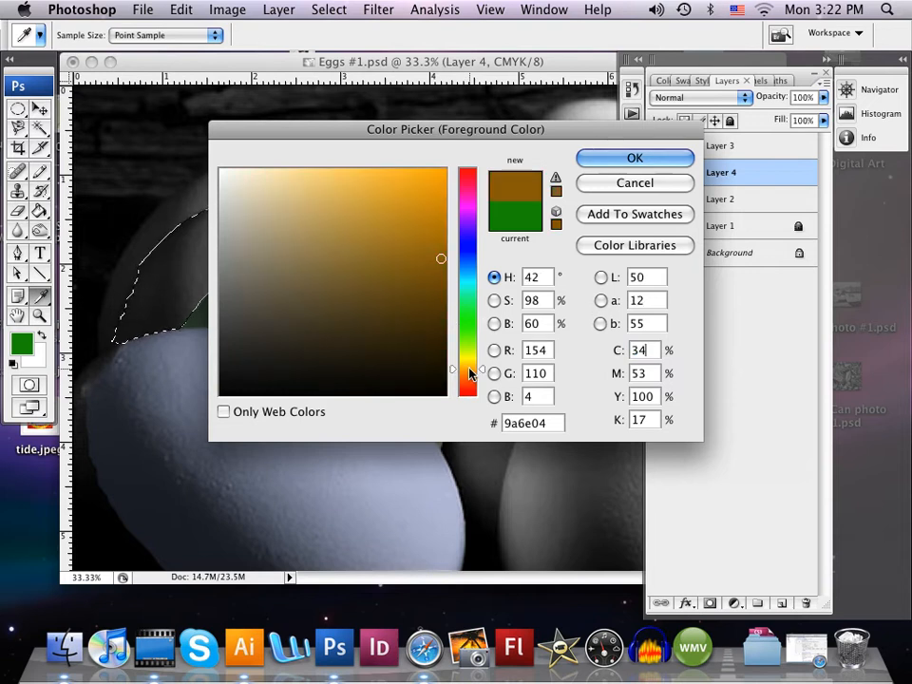
click(431, 207)
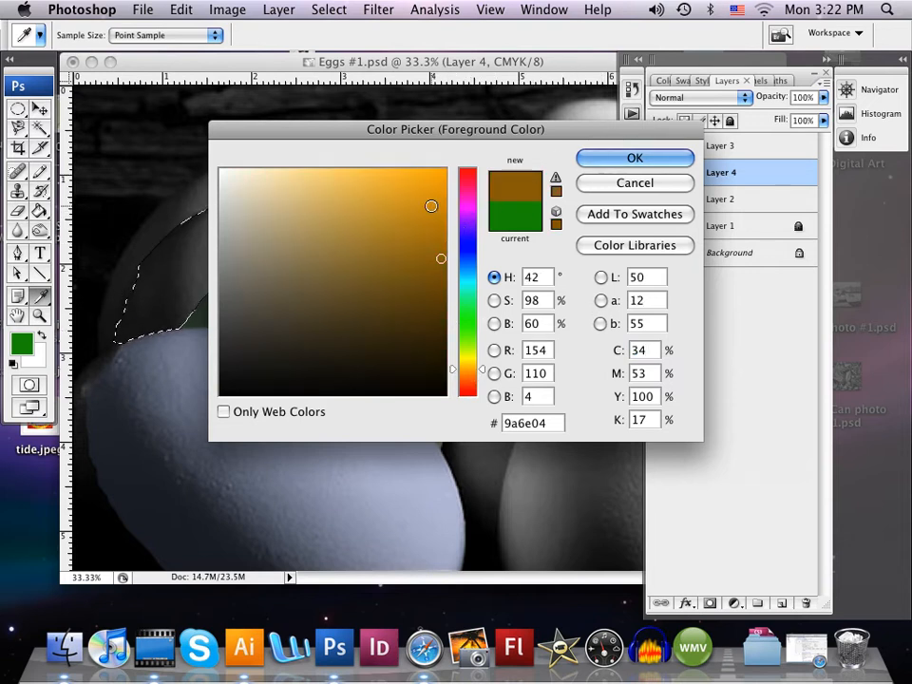
click(634, 157)
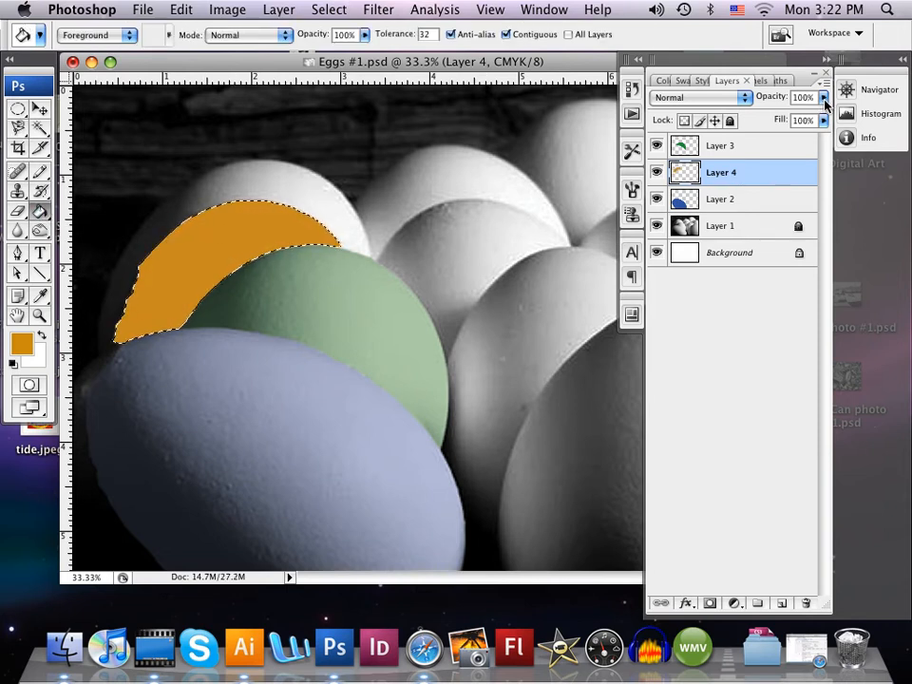
Fade Layer 4's orange tint to about 32% opacity.
drag(823, 114, 780, 114)
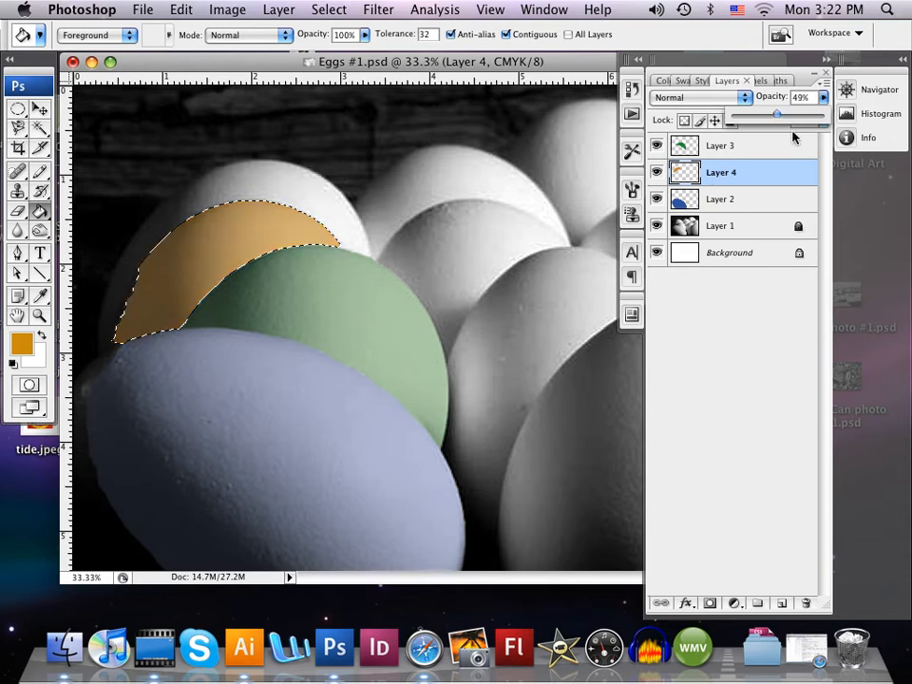
drag(779, 115, 762, 115)
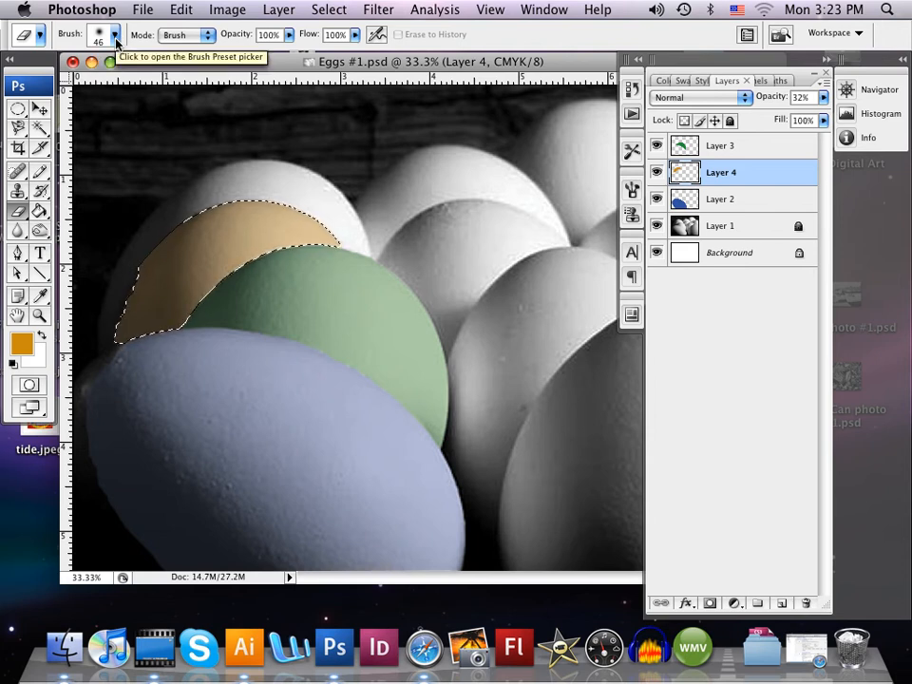
Set the soft eraser's Master Diameter to 170 px and make Layer 2 active.
click(114, 35)
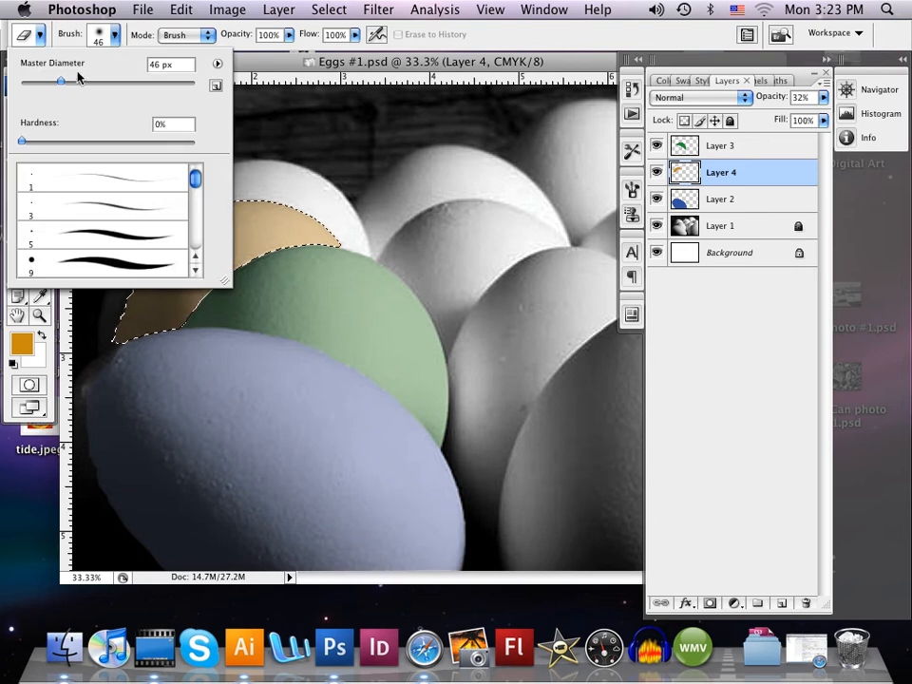
drag(61, 80, 127, 80)
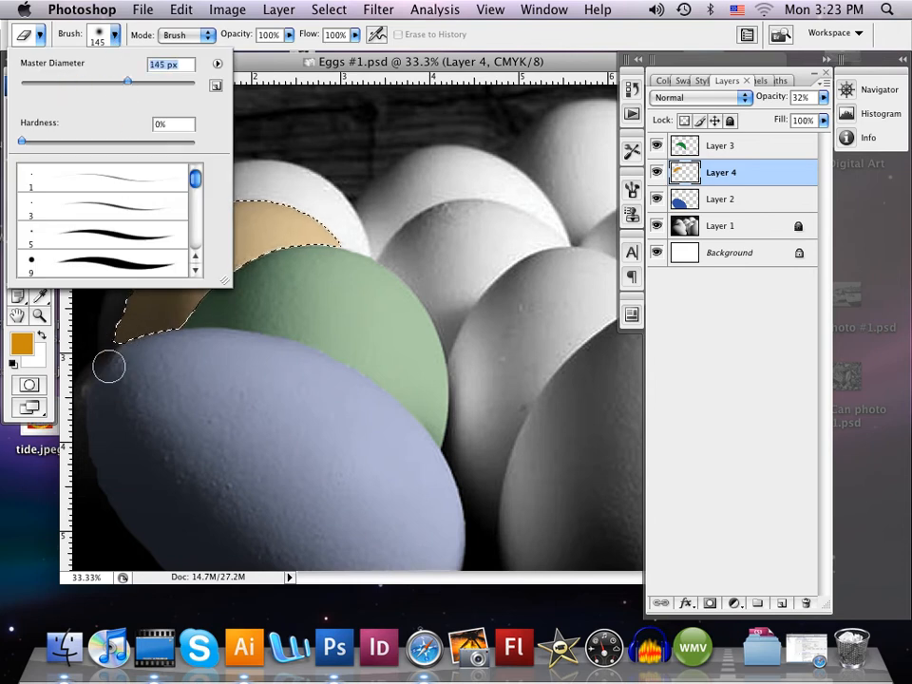
drag(128, 84, 169, 84)
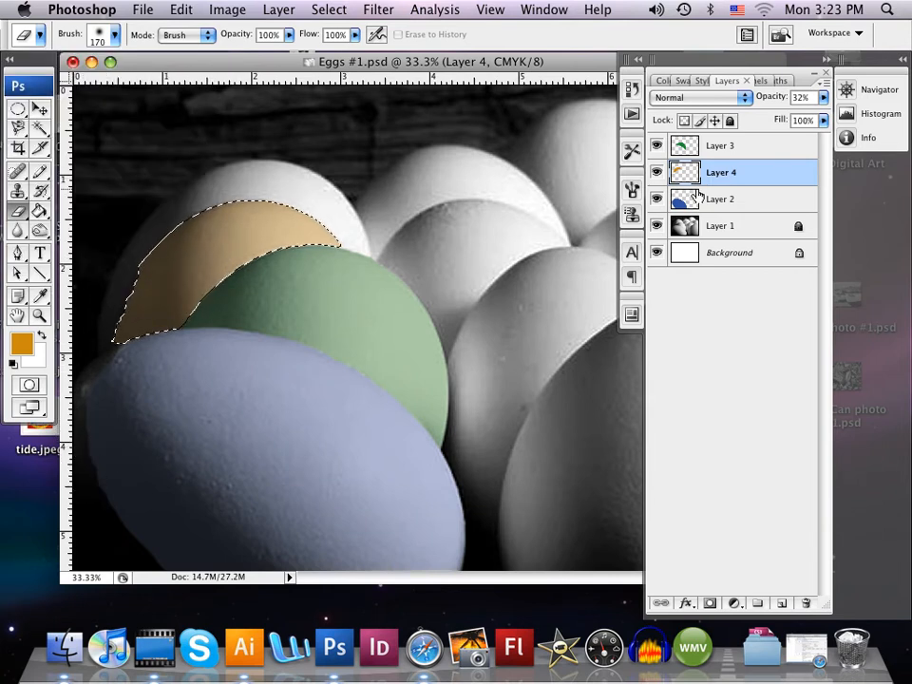
click(721, 199)
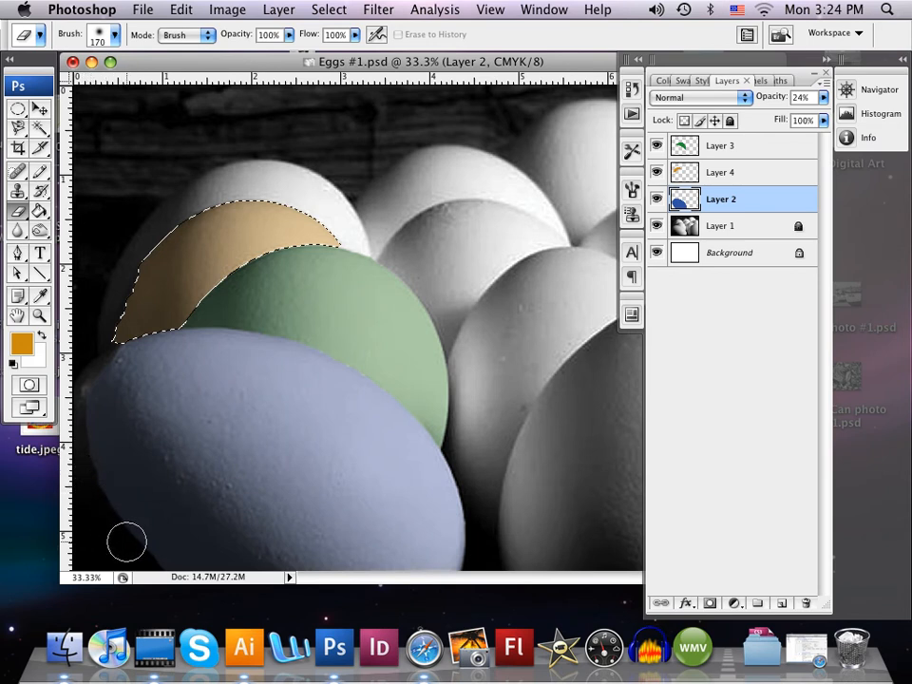
mouse_move(197, 435)
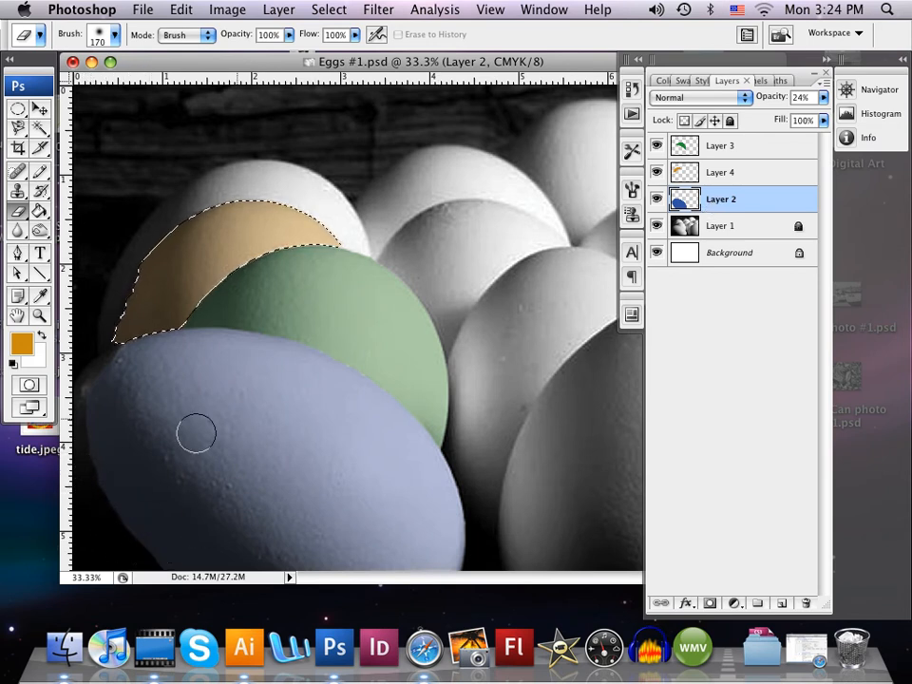
mouse_move(113, 508)
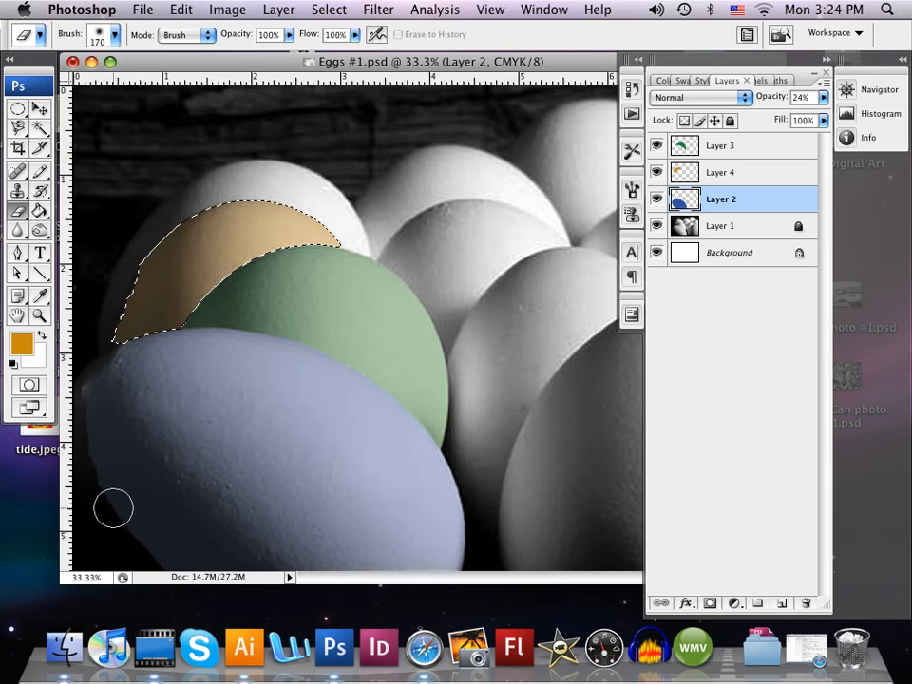
mouse_move(359, 154)
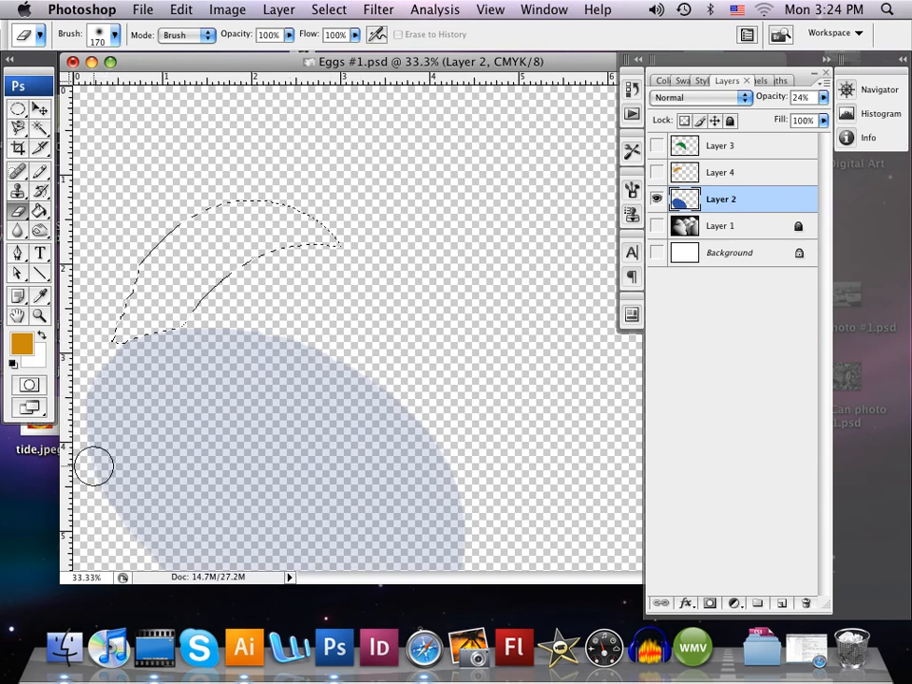
mouse_move(98, 461)
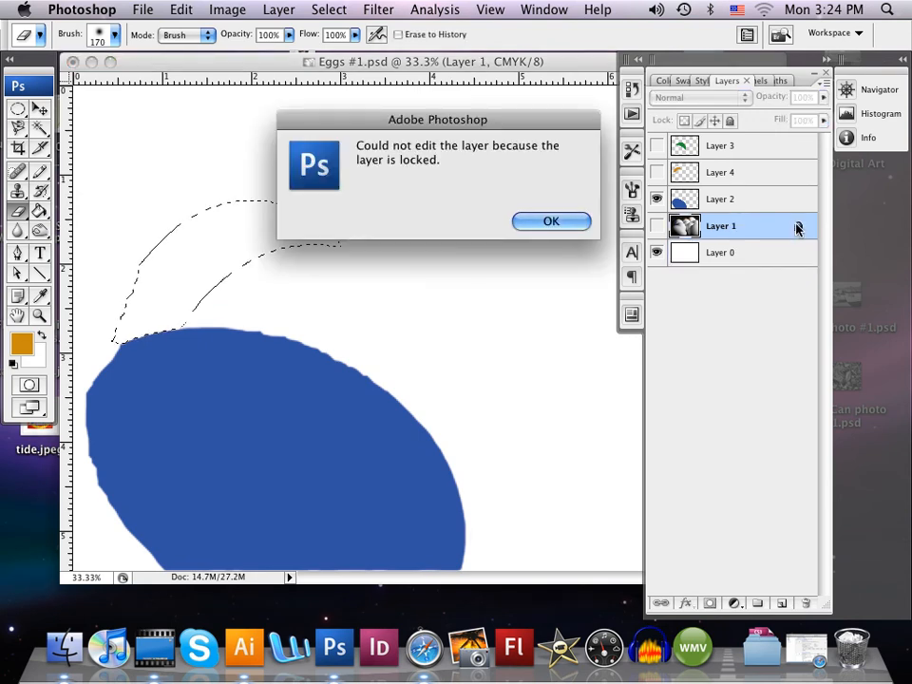
Dismiss the locked-layer warning so Layer 1 can be unlocked.
click(551, 221)
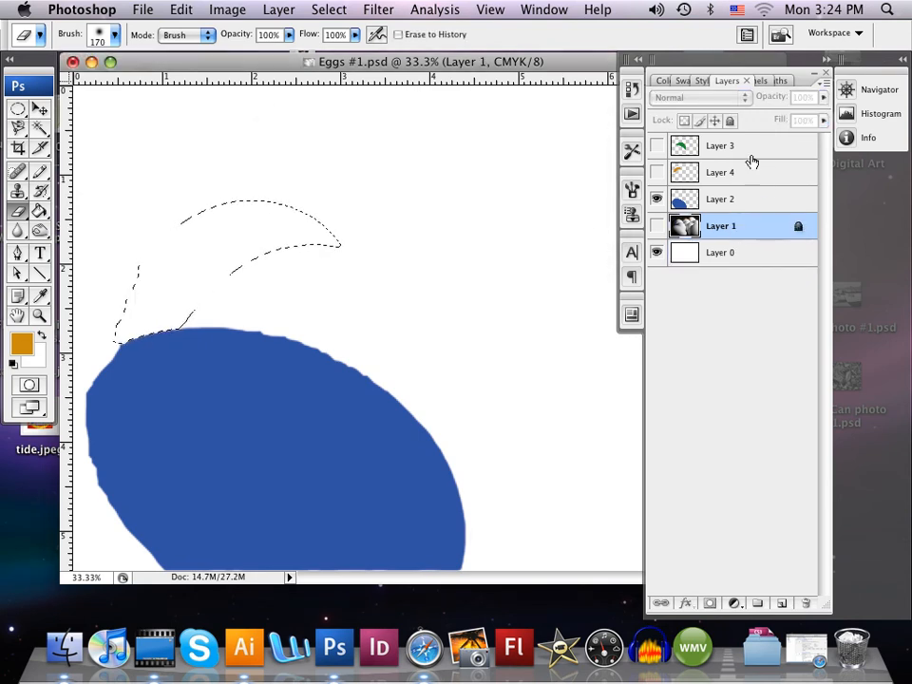
mouse_move(741, 176)
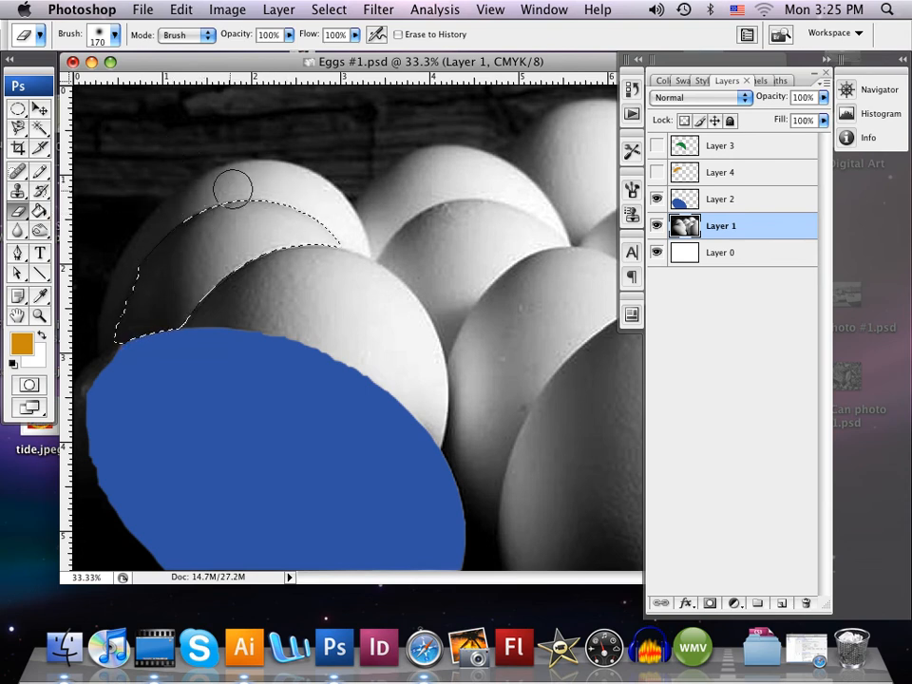
mouse_move(530, 242)
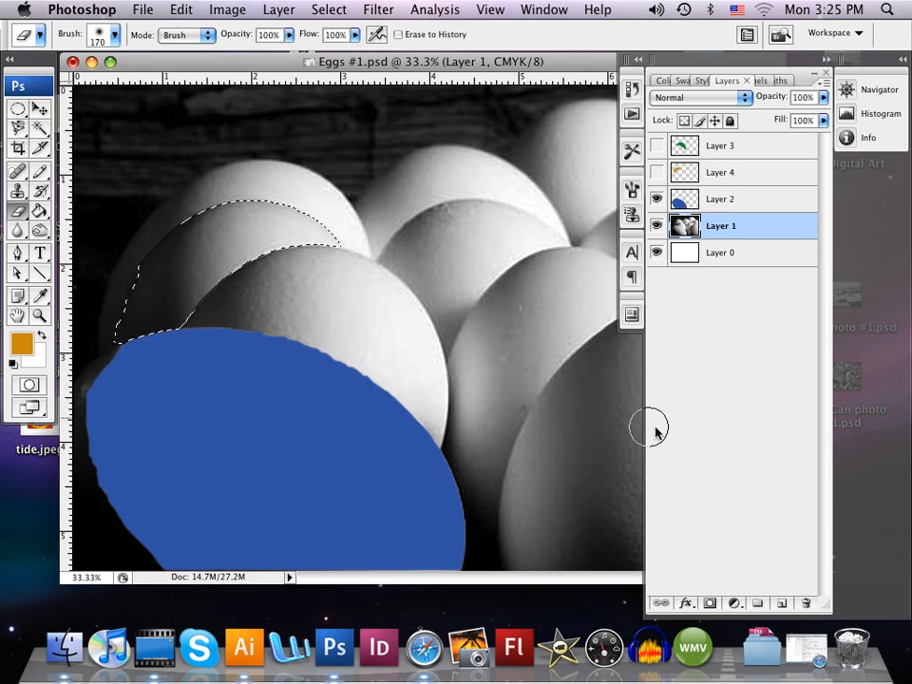
mouse_move(603, 186)
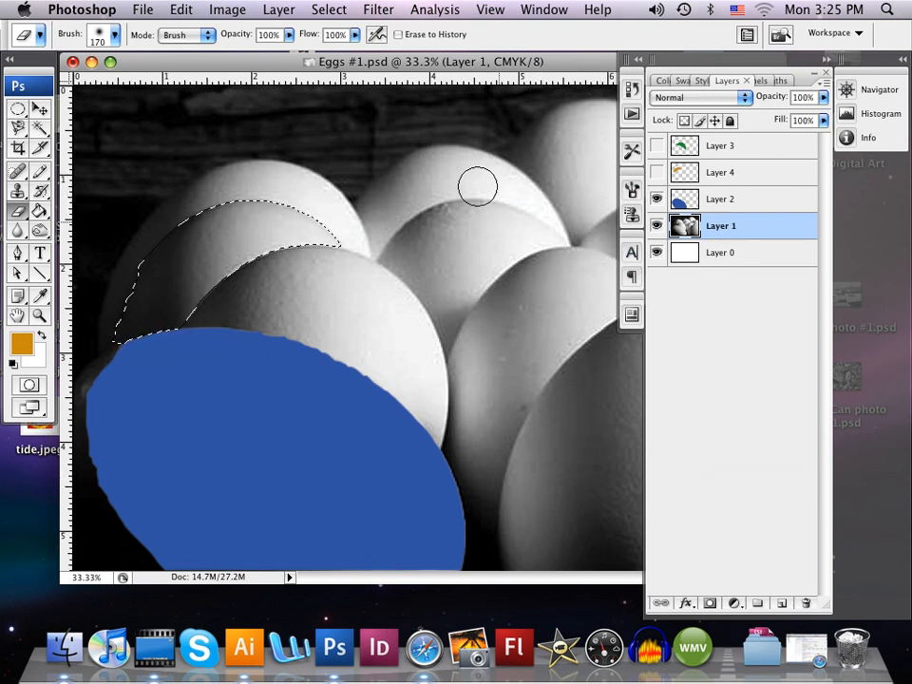
mouse_move(613, 361)
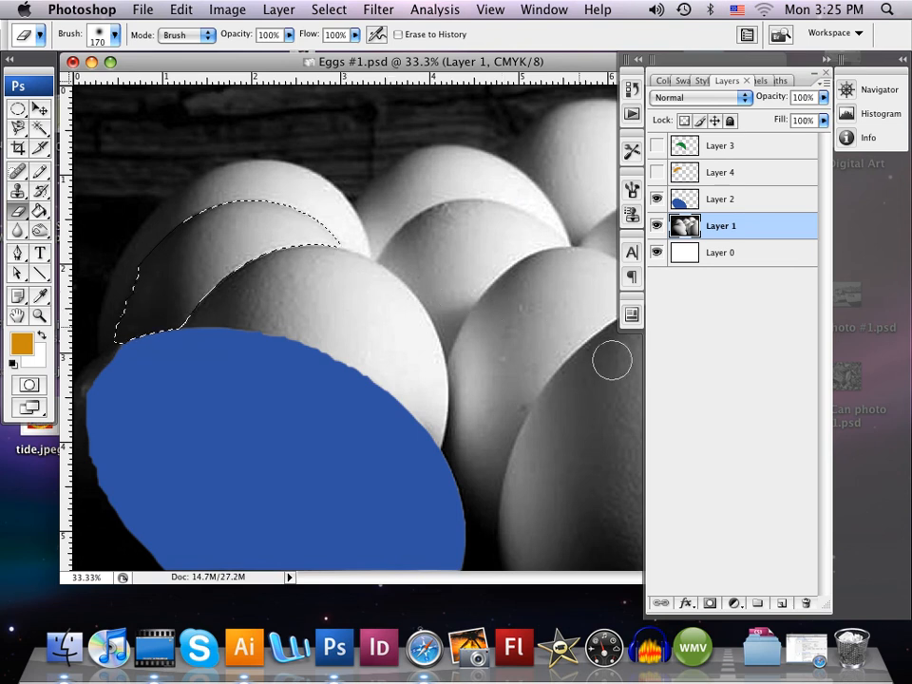
mouse_move(594, 353)
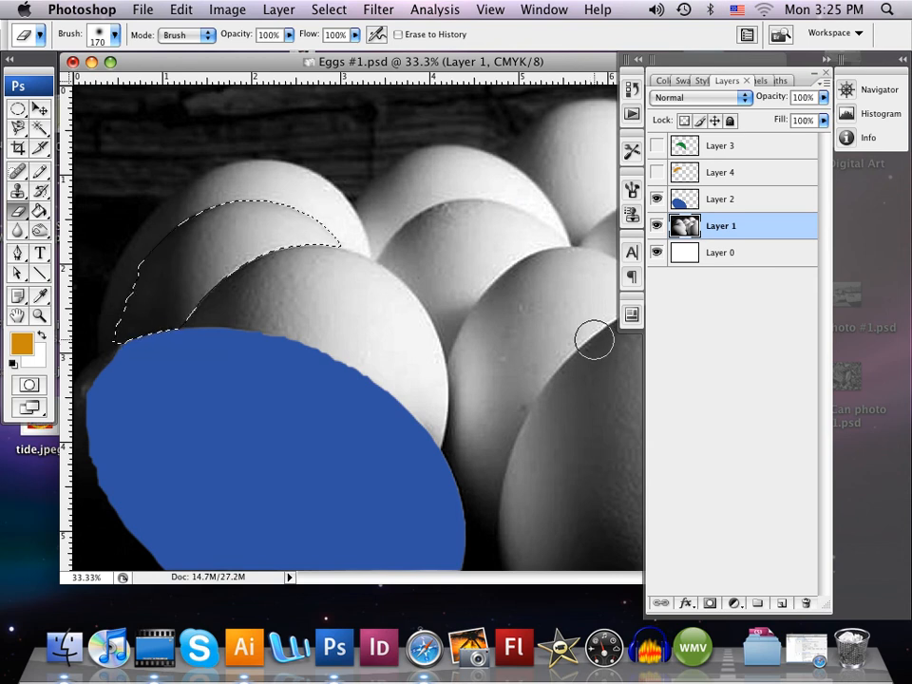
mouse_move(466, 304)
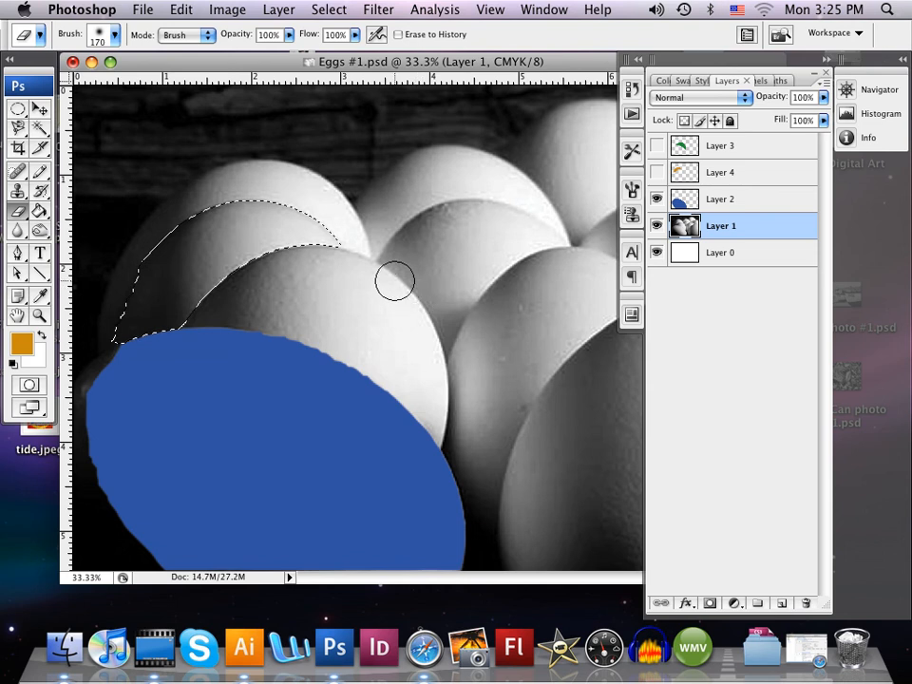
mouse_move(429, 290)
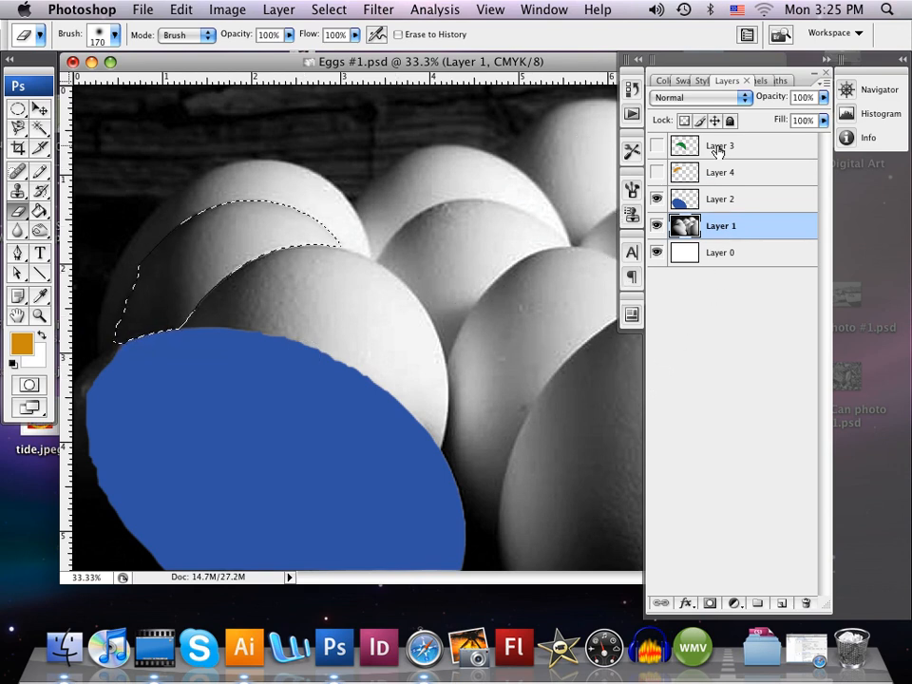
Rename Layer 3 to 'green' in the Layers panel.
click(720, 146)
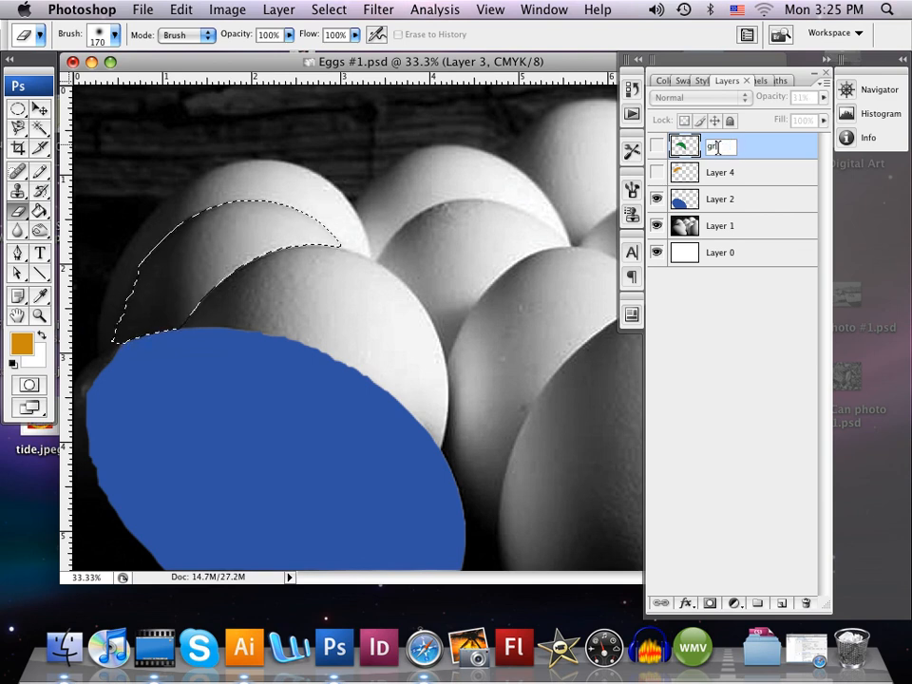
text(green)
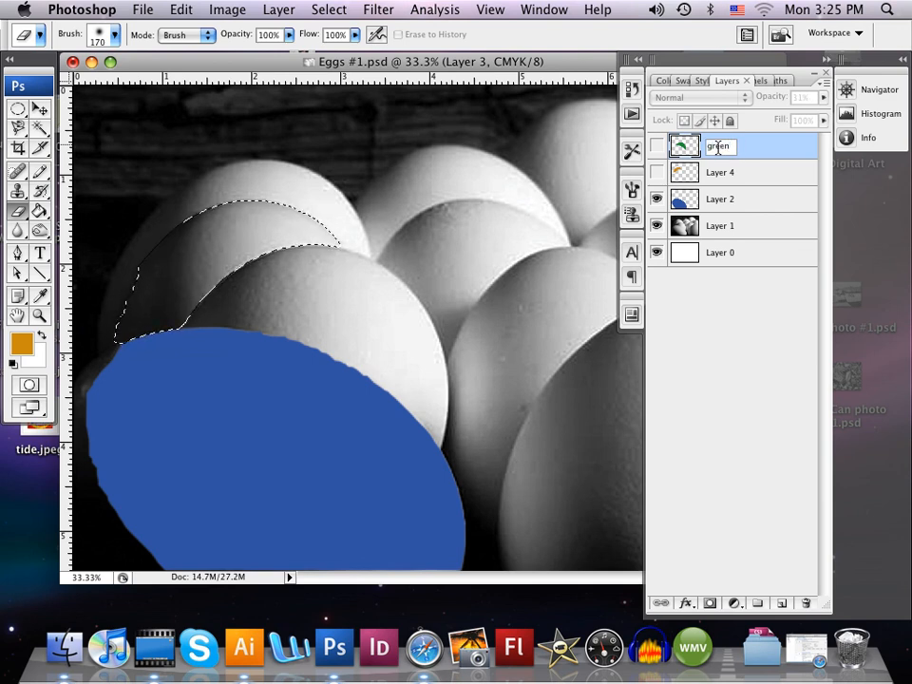